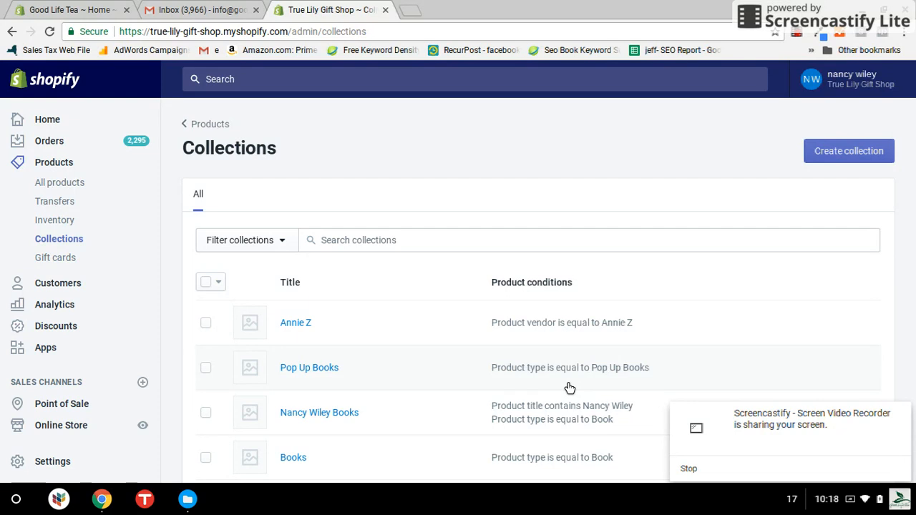
{"action": "mouse_move", "coordinate": [55, 257]}
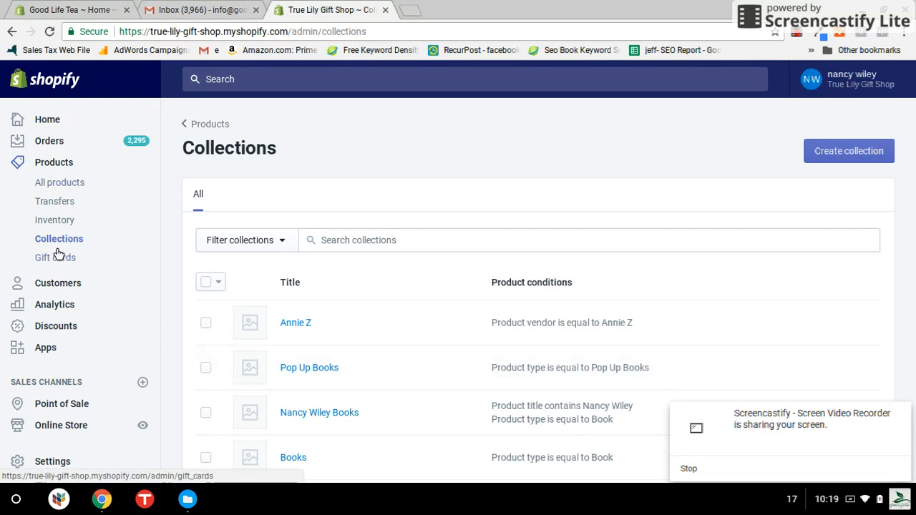
{"action": "mouse_move", "coordinate": [60, 237]}
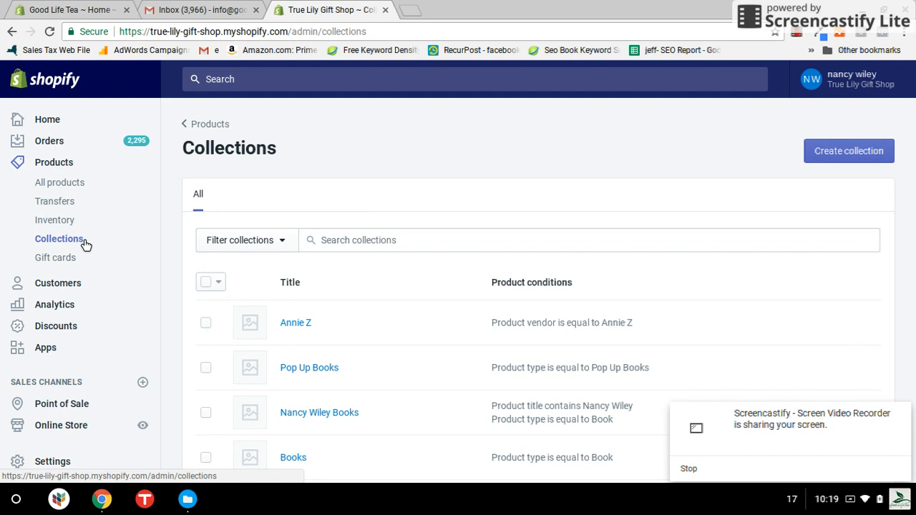
{"action": "mouse_move", "coordinate": [848, 150]}
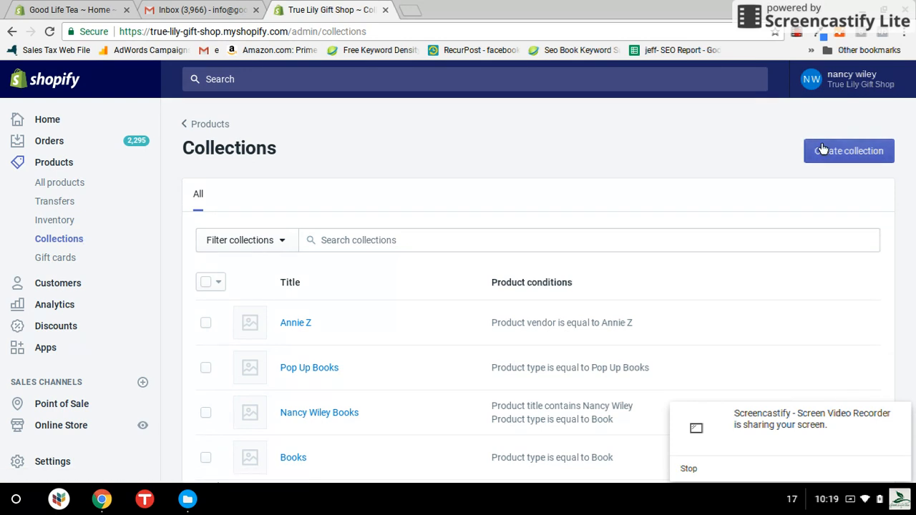
Step: Start a new collection from the Collections list
{"action": "left_click", "coordinate": [849, 150]}
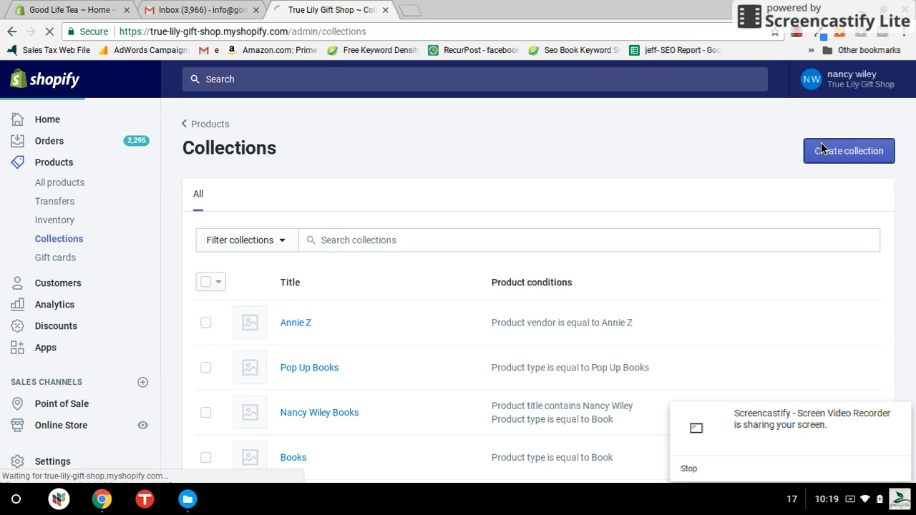
{"action": "left_click", "coordinate": [848, 151]}
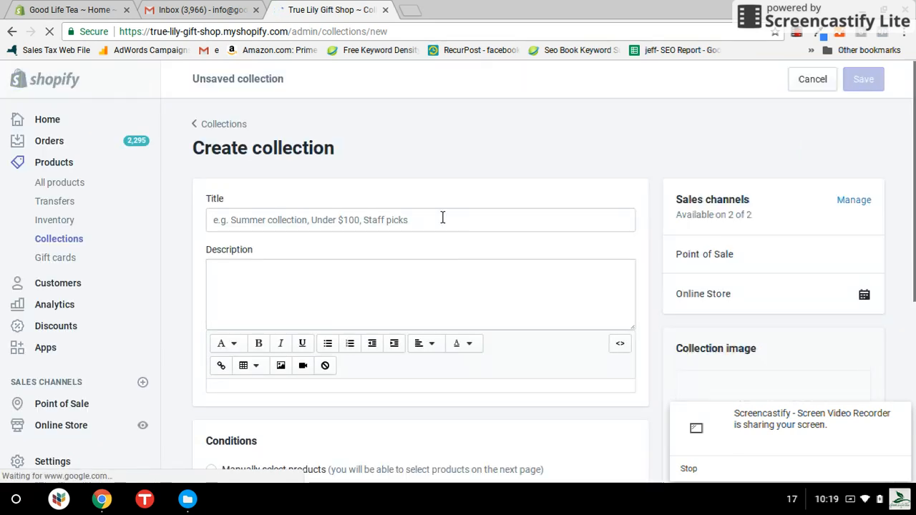
{"action": "type", "text": "Brud"}
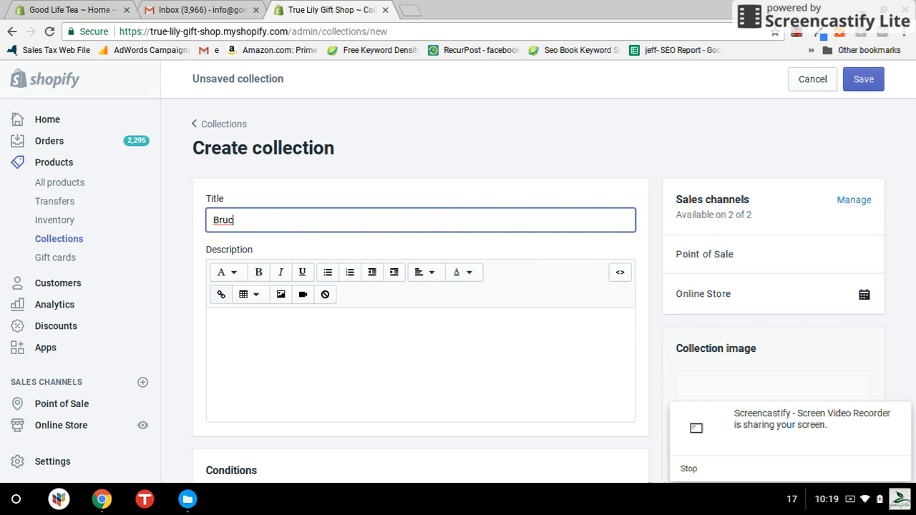
{"action": "type", "text": "ce Day"}
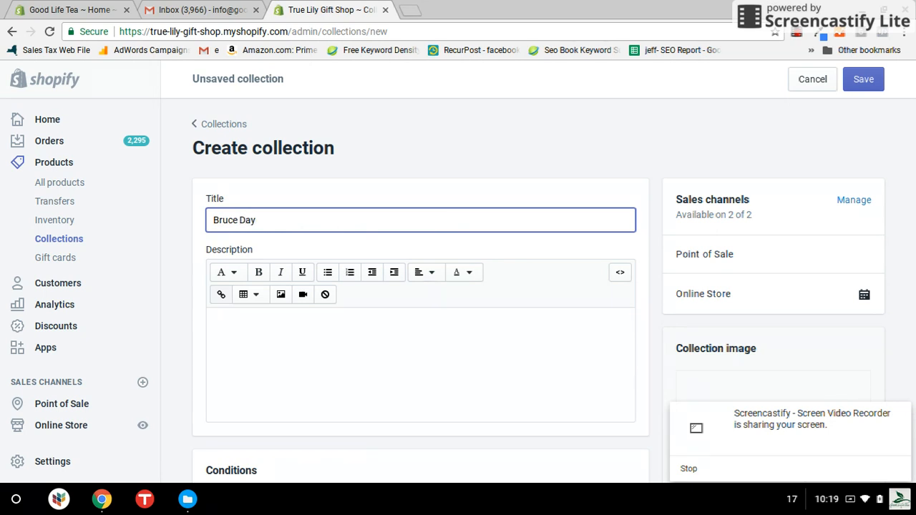
{"action": "mouse_move", "coordinate": [504, 183]}
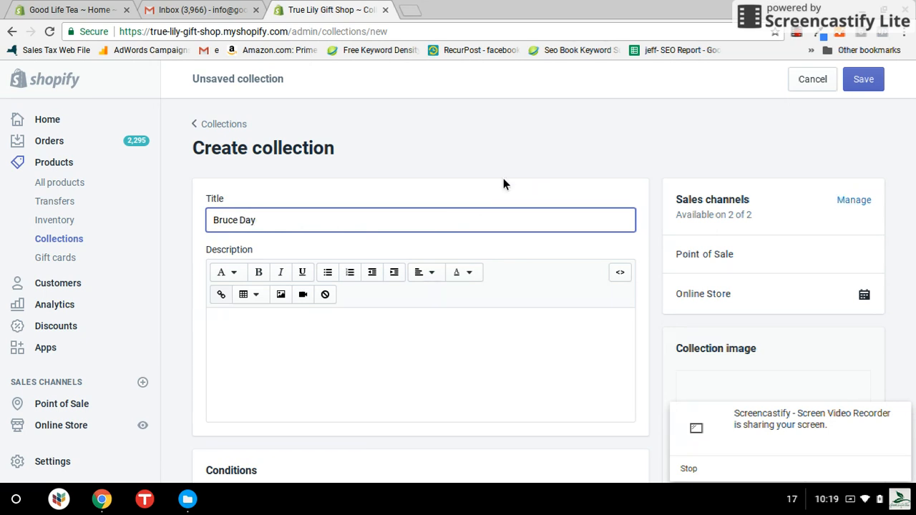
{"action": "mouse_move", "coordinate": [855, 166]}
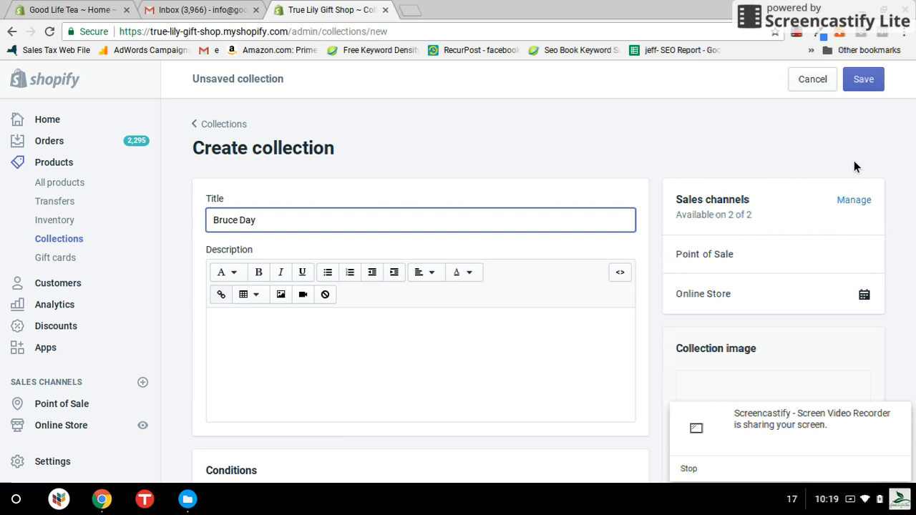
Step: Limit the collection's sales channels to Point of Sale by removing Online Store
{"action": "left_click", "coordinate": [853, 200]}
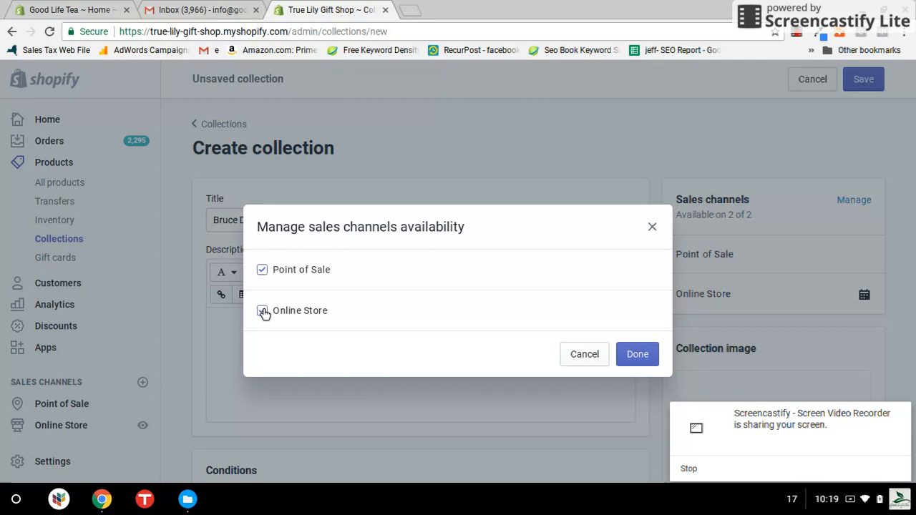
{"action": "left_click", "coordinate": [262, 309]}
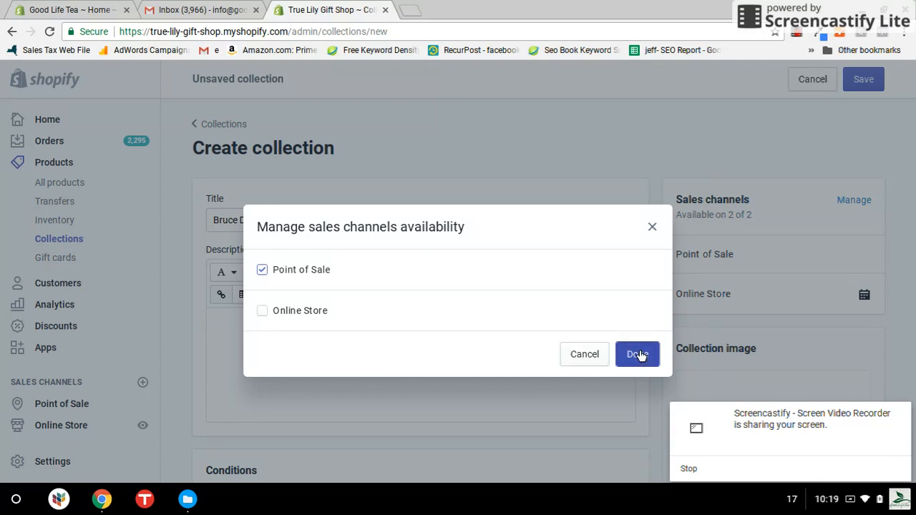
{"action": "left_click", "coordinate": [637, 355]}
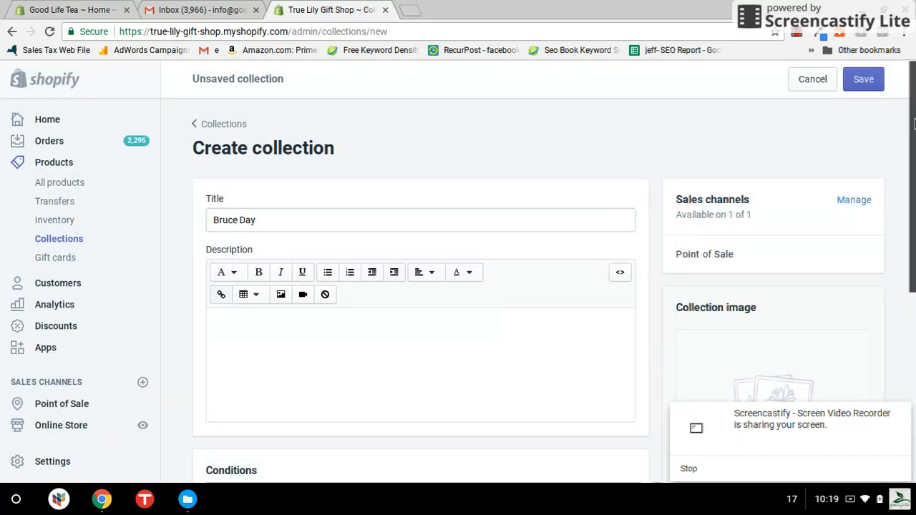
Step: Add an automatic condition Product vendor equals 'Bruce Day' and save the collection
{"action": "scroll", "scroll_direction": "down", "scroll_amount": 3}
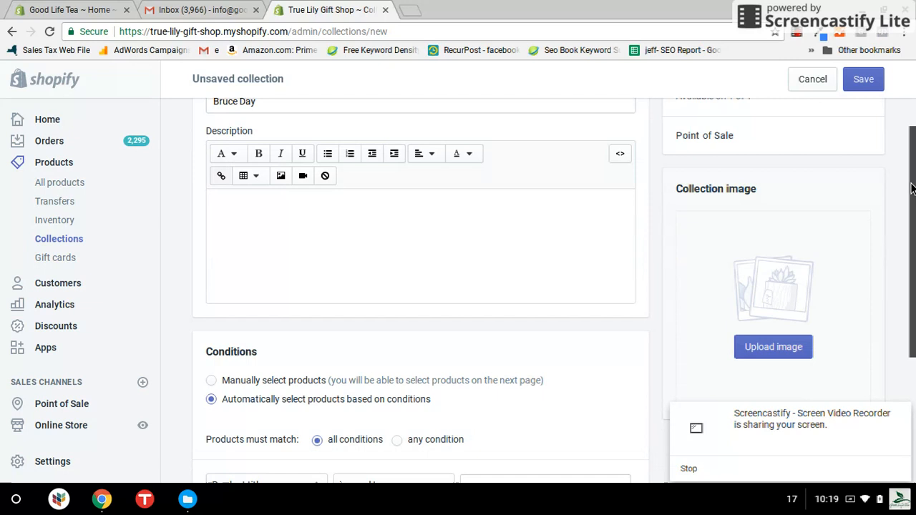
{"action": "scroll", "scroll_direction": "down", "scroll_amount": 3}
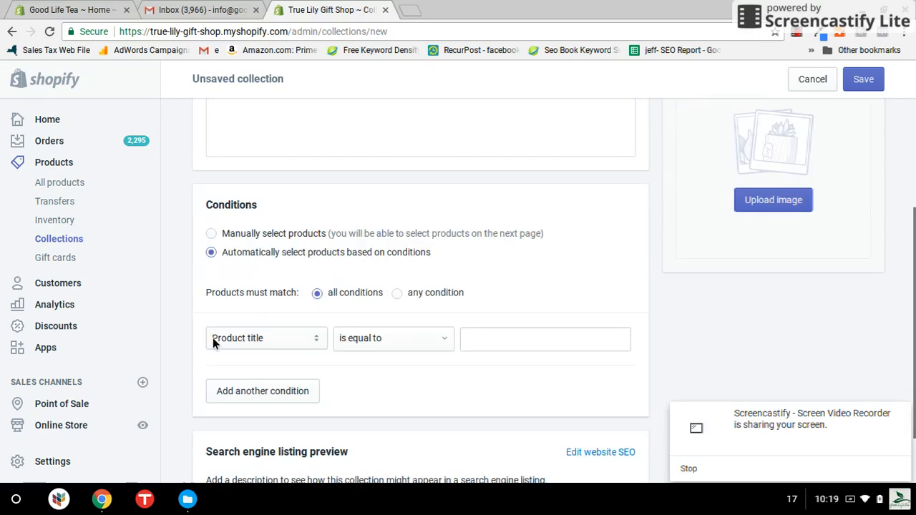
{"action": "left_click", "coordinate": [266, 337]}
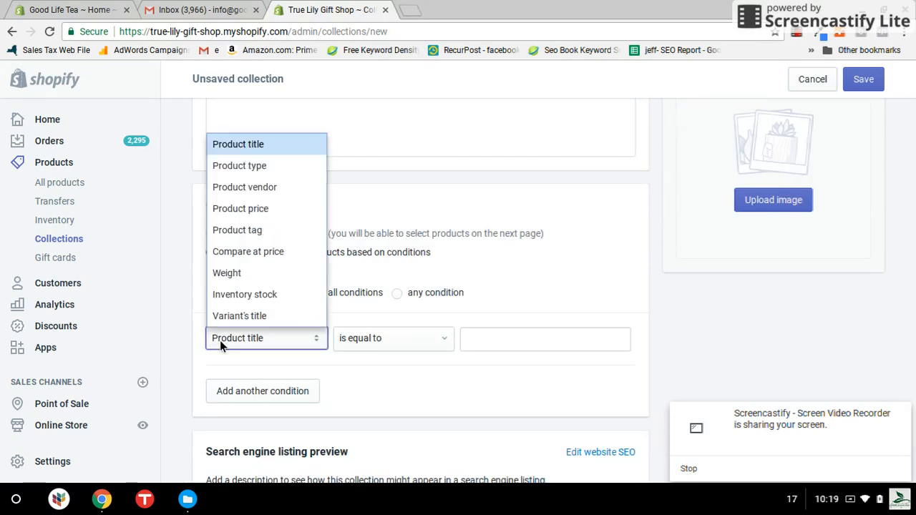
{"action": "mouse_move", "coordinate": [245, 186]}
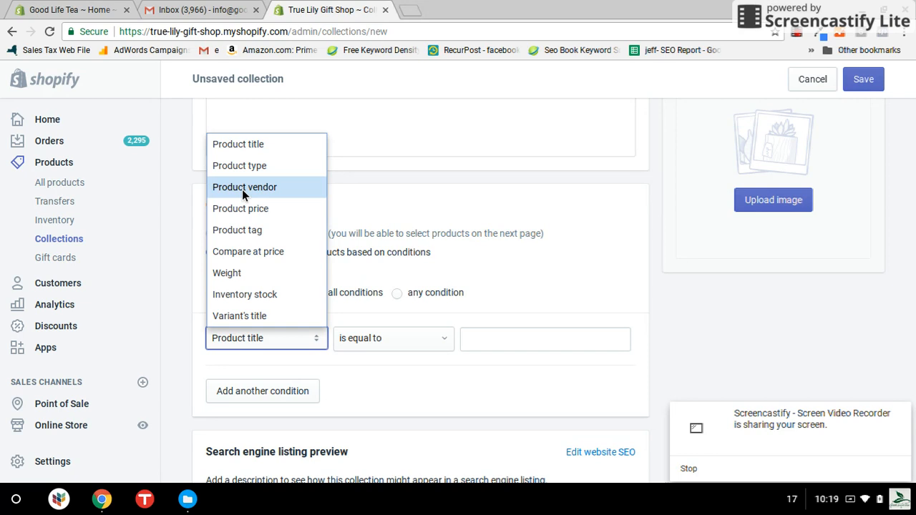
{"action": "left_click", "coordinate": [245, 186]}
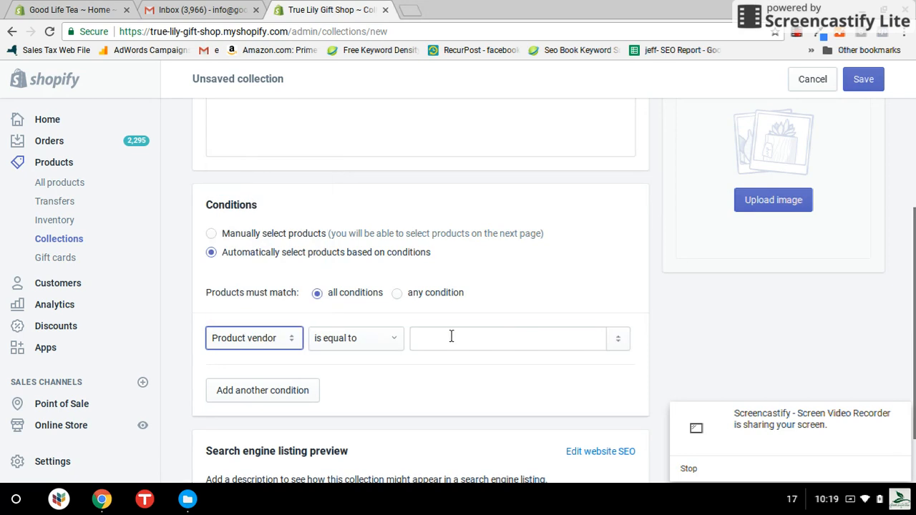
{"action": "type", "text": "Bruce"}
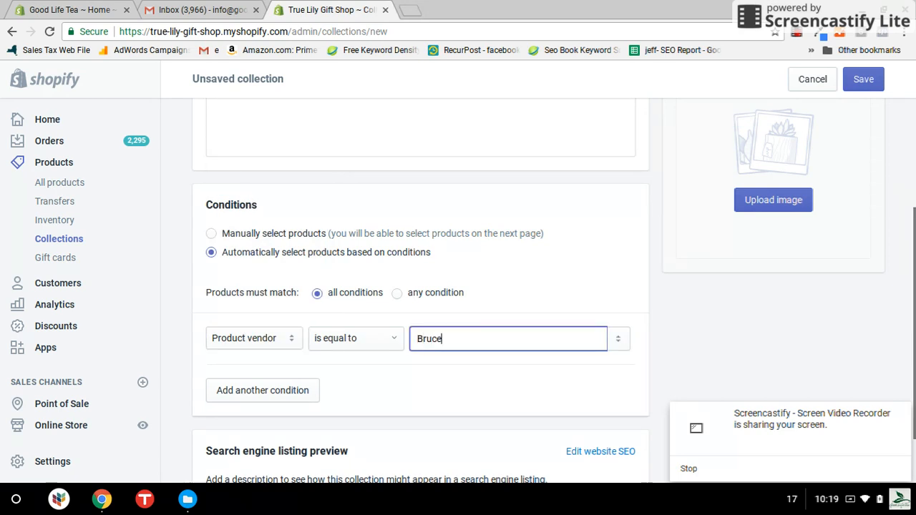
{"action": "type", "text": "Day"}
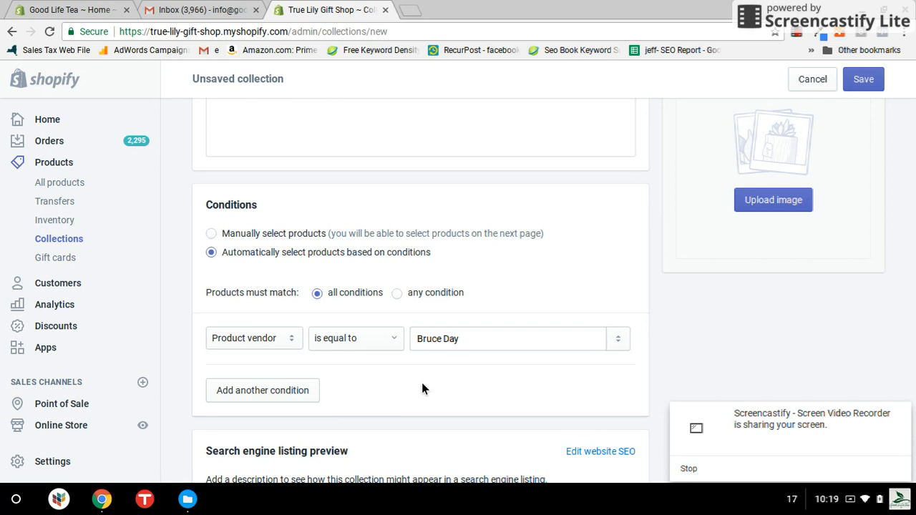
{"action": "mouse_move", "coordinate": [878, 101]}
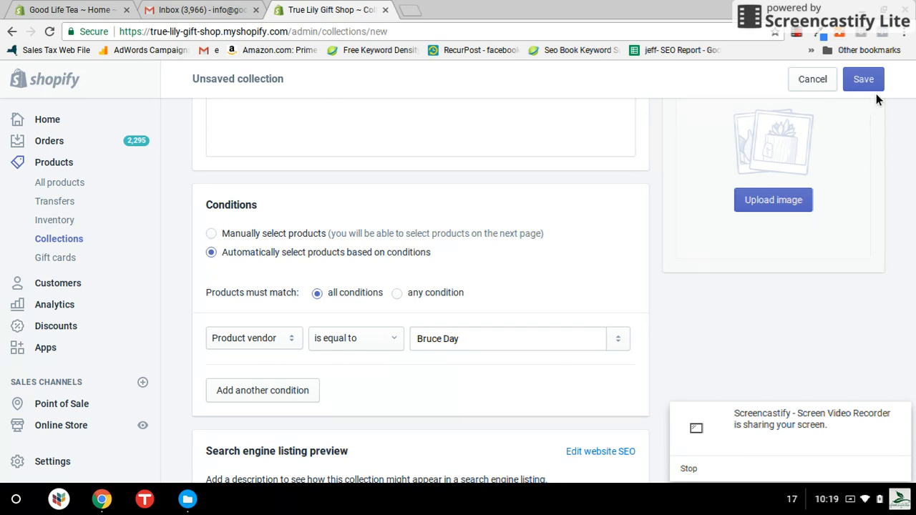
{"action": "mouse_move", "coordinate": [862, 79]}
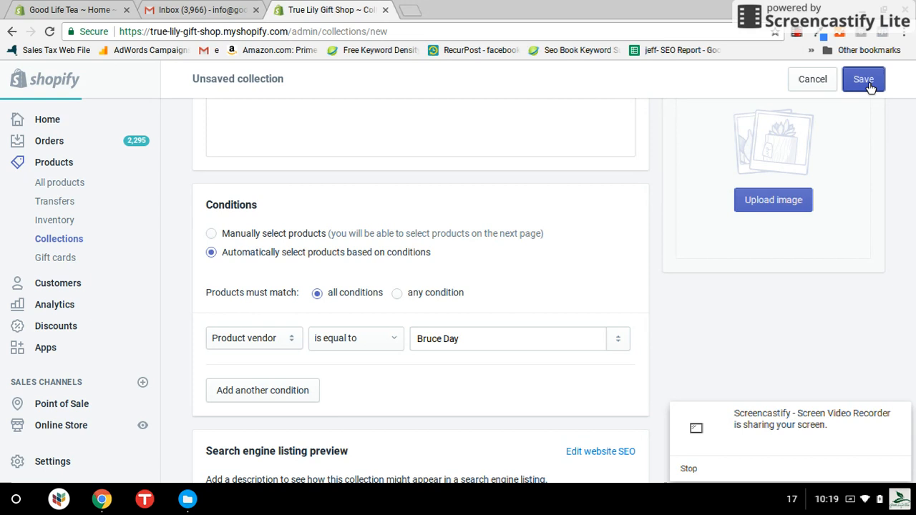
{"action": "left_click", "coordinate": [863, 79]}
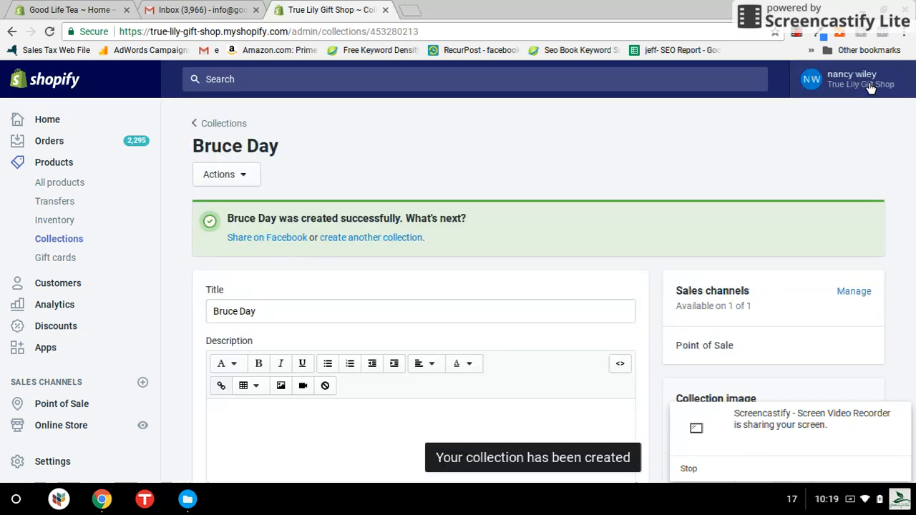
{"action": "mouse_move", "coordinate": [55, 200]}
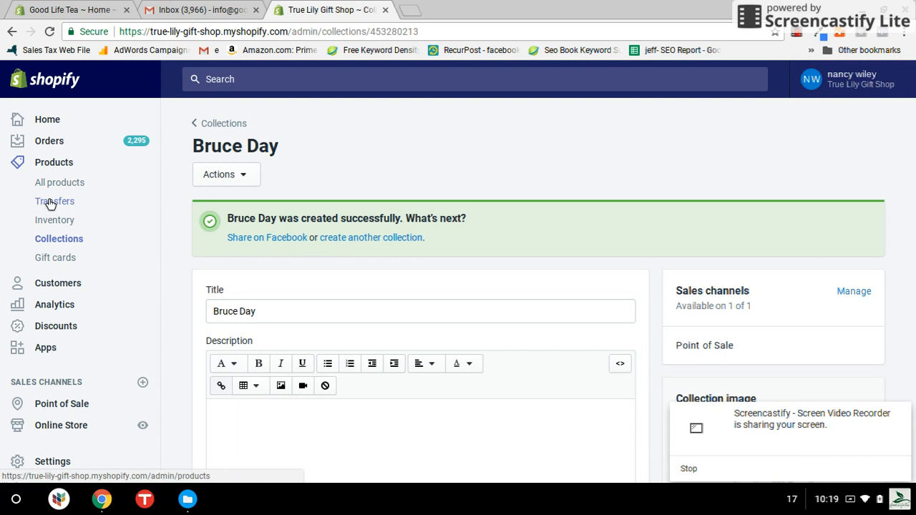
{"action": "mouse_move", "coordinate": [64, 184]}
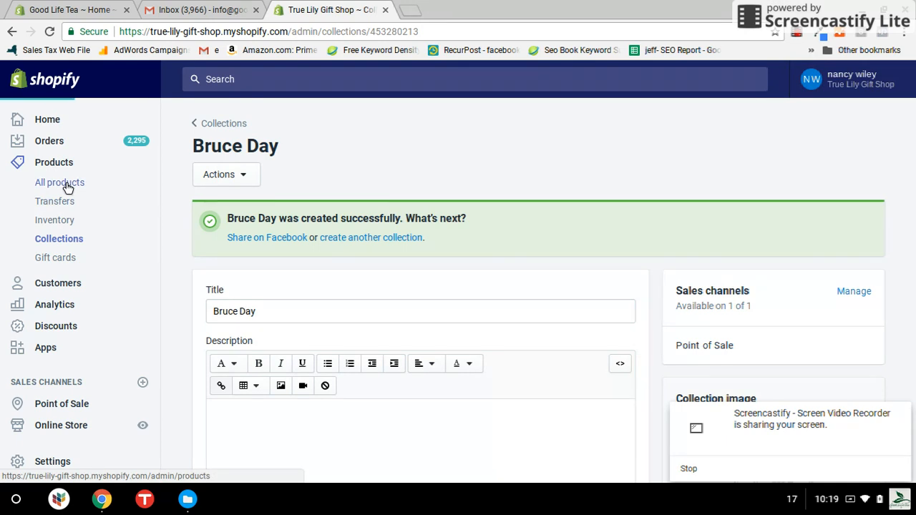
Step: Search the products list for 'bruce day' and select the Bruce Day Kodascope Projector Lamp
{"action": "left_click", "coordinate": [60, 183]}
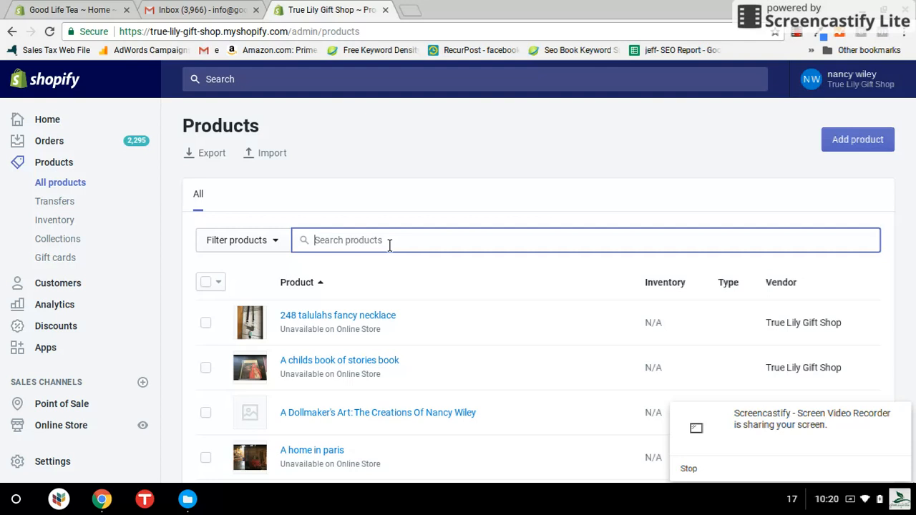
{"action": "type", "text": "bru"}
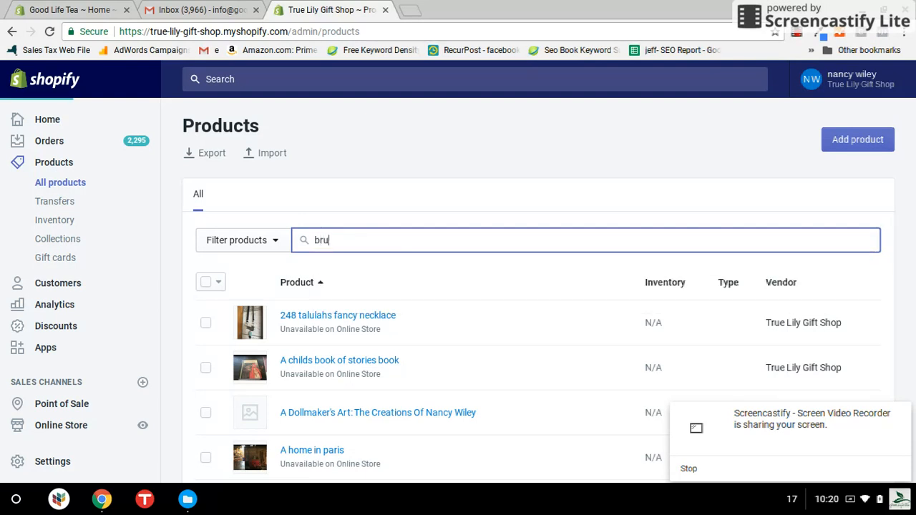
{"action": "type", "text": "ce day"}
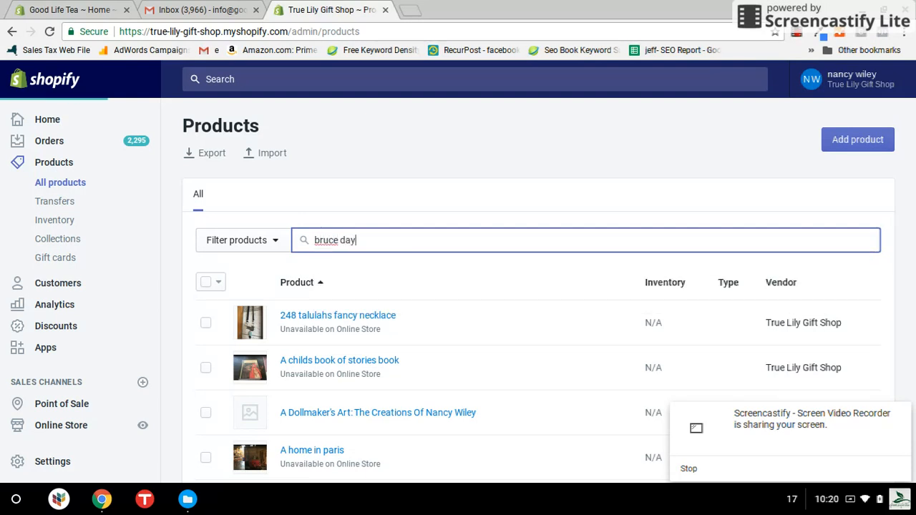
{"action": "key", "text": "Return"}
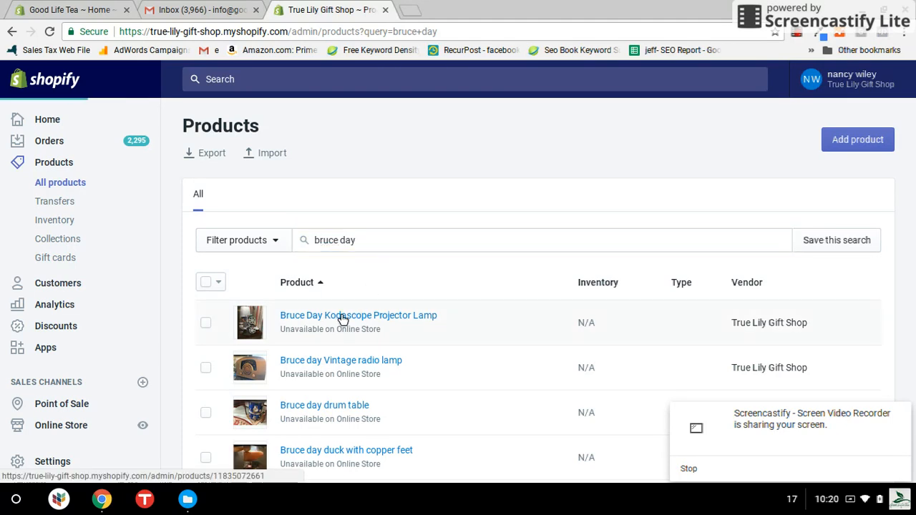
{"action": "left_click", "coordinate": [358, 315]}
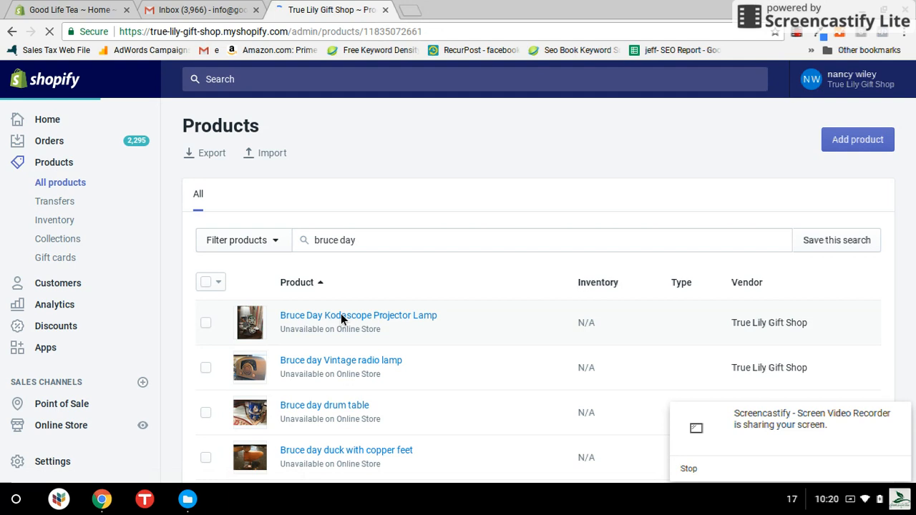
{"action": "left_click", "coordinate": [358, 315]}
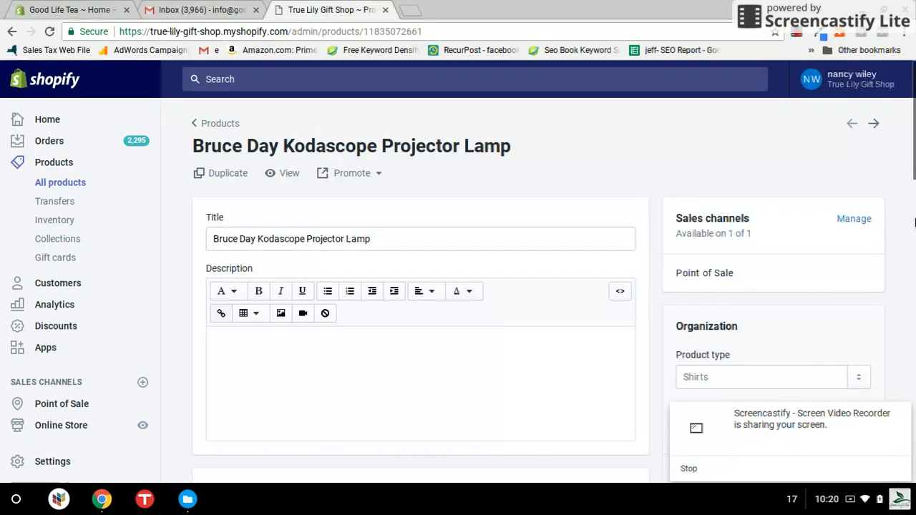
{"action": "scroll", "scroll_direction": "down", "scroll_amount": 3}
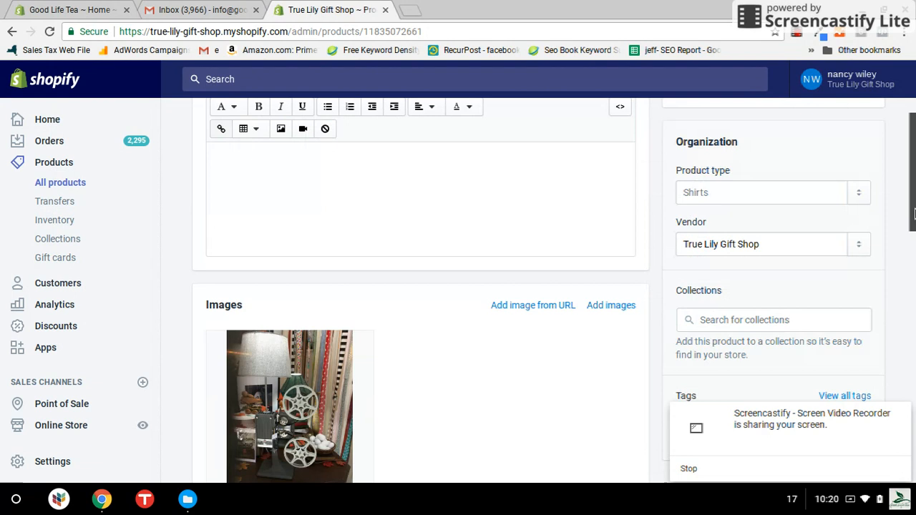
{"action": "scroll", "scroll_direction": "down", "scroll_amount": 3}
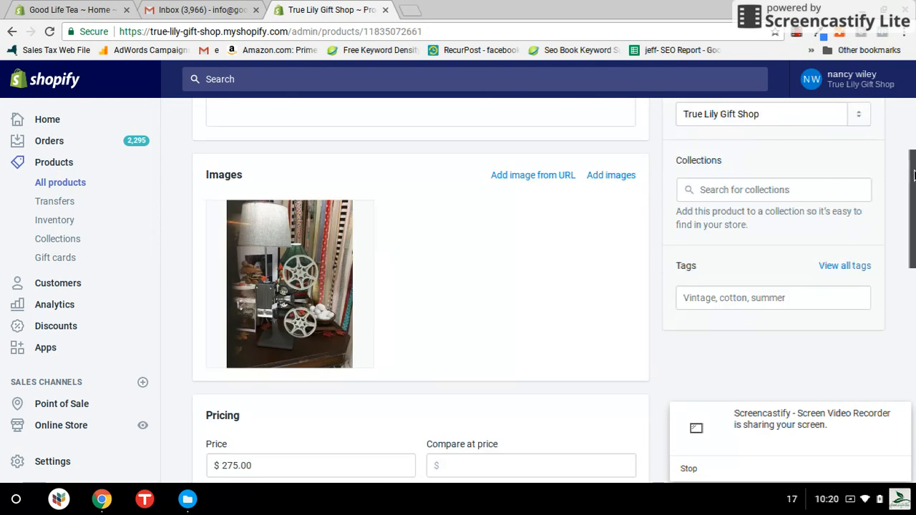
{"action": "scroll", "scroll_direction": "up", "scroll_amount": 3}
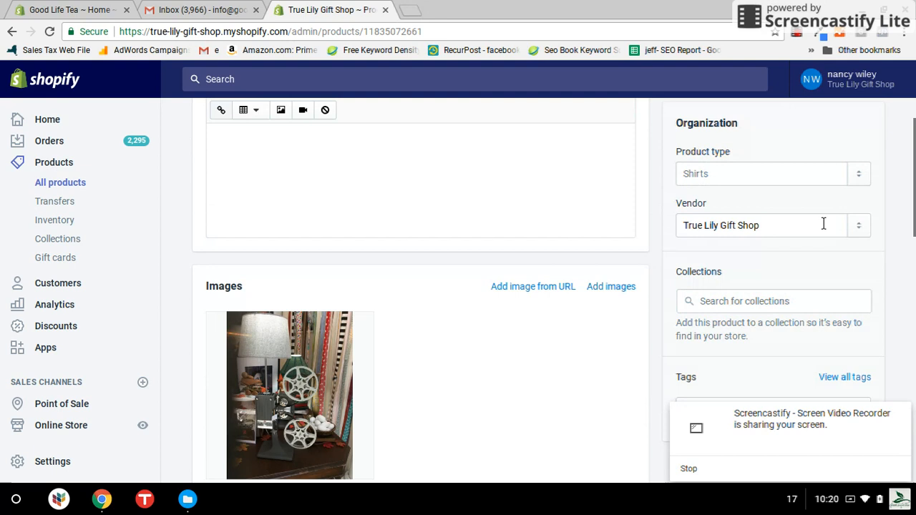
{"action": "left_click", "coordinate": [858, 225]}
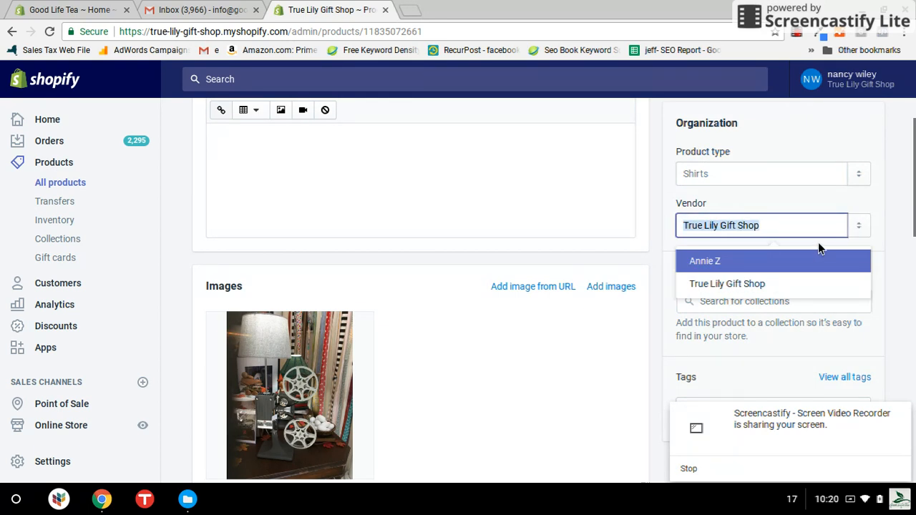
{"action": "type", "text": "Bru"}
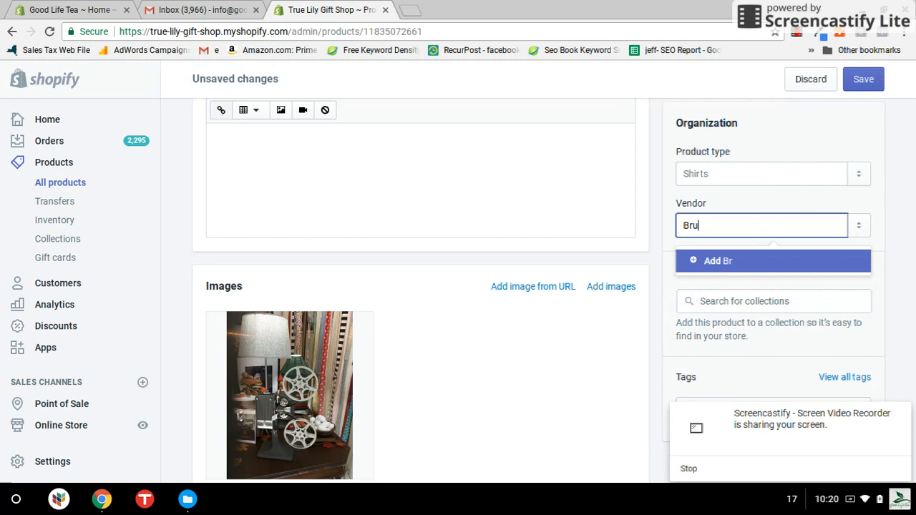
{"action": "type", "text": "ce Day"}
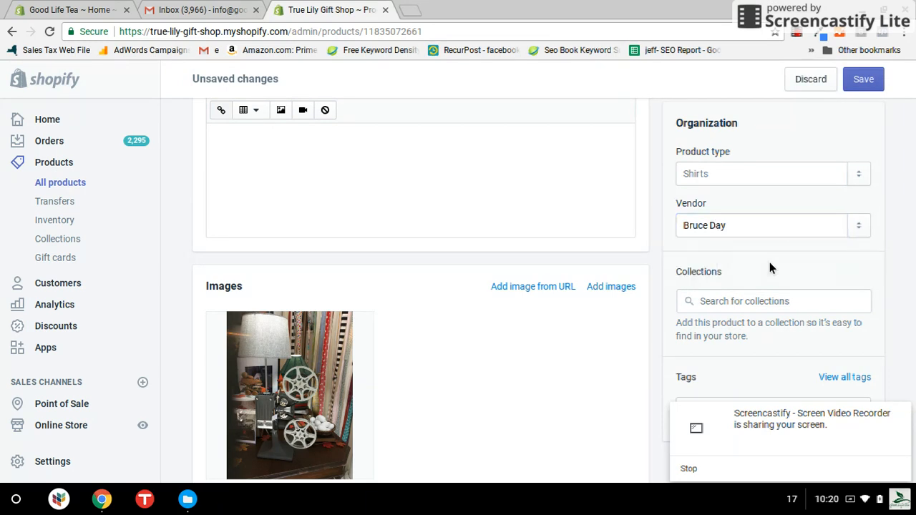
Step: Save the product with its new Bruce Day vendor
{"action": "left_click", "coordinate": [862, 79]}
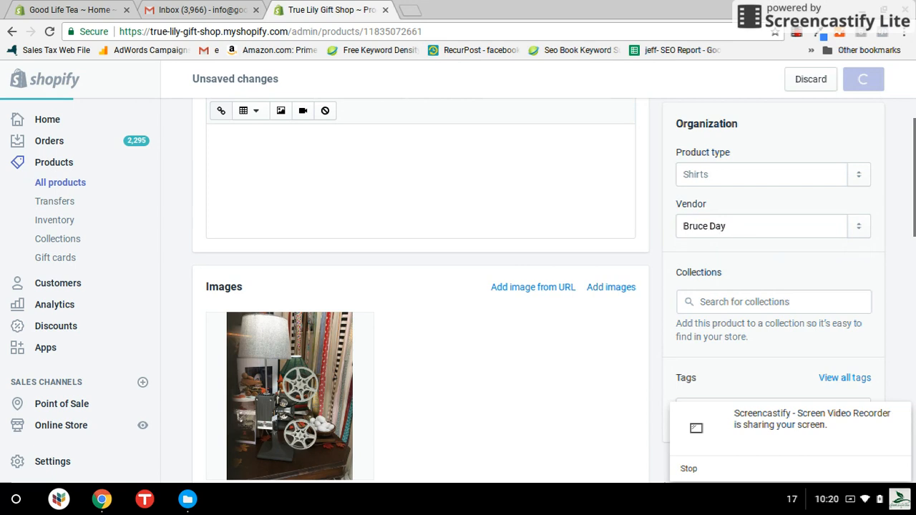
{"action": "left_click", "coordinate": [862, 79]}
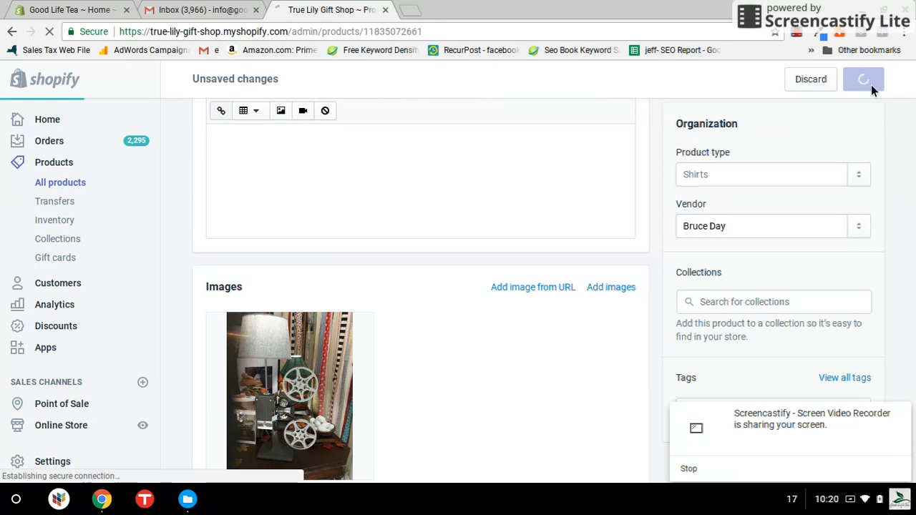
{"action": "left_click", "coordinate": [862, 79]}
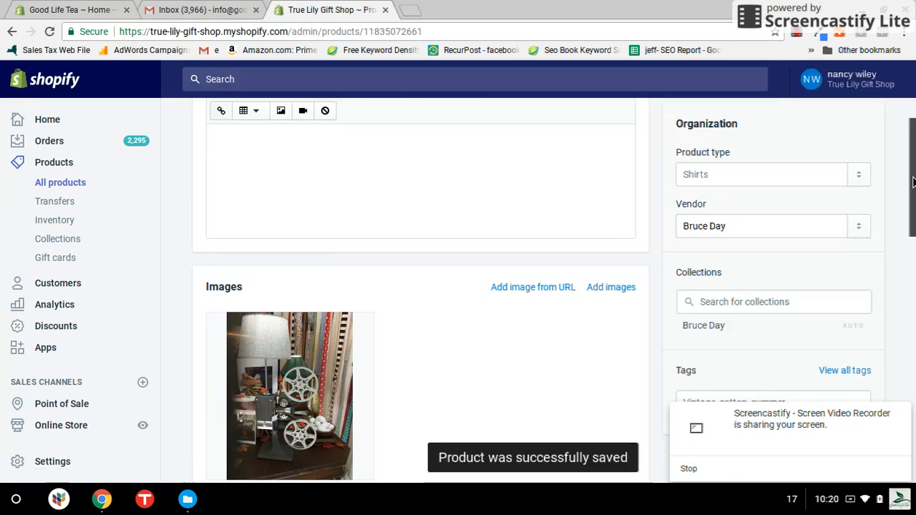
Step: Keep Shopify inventory tracking on and set the stock quantity to 0
{"action": "scroll", "scroll_direction": "down", "scroll_amount": 3}
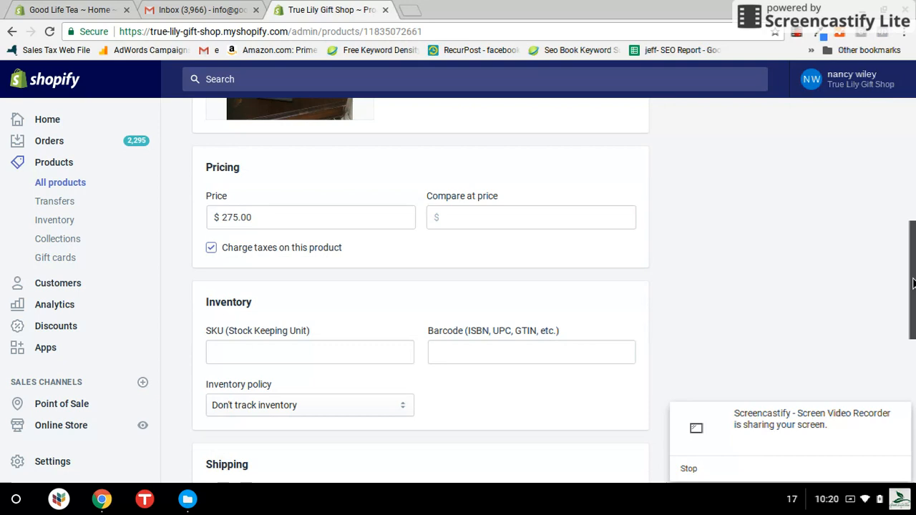
{"action": "scroll", "scroll_direction": "down", "scroll_amount": 3}
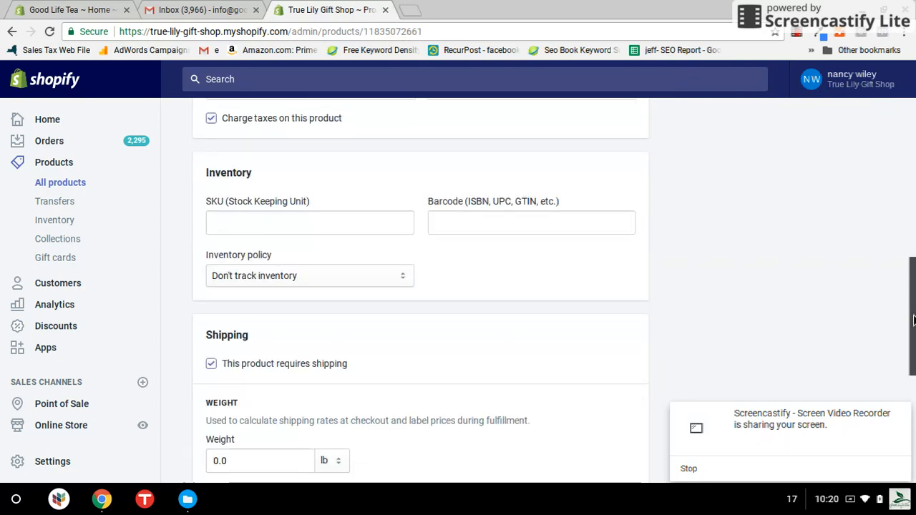
{"action": "mouse_move", "coordinate": [252, 265]}
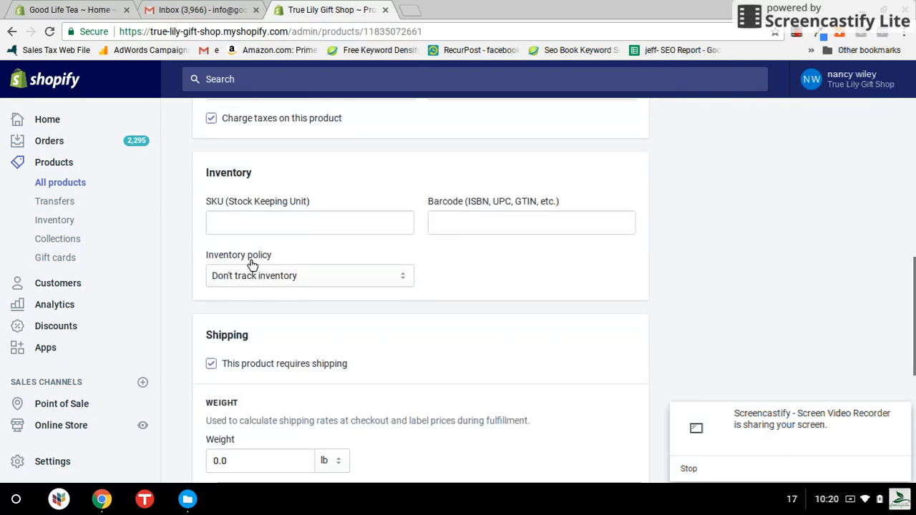
{"action": "mouse_move", "coordinate": [407, 280]}
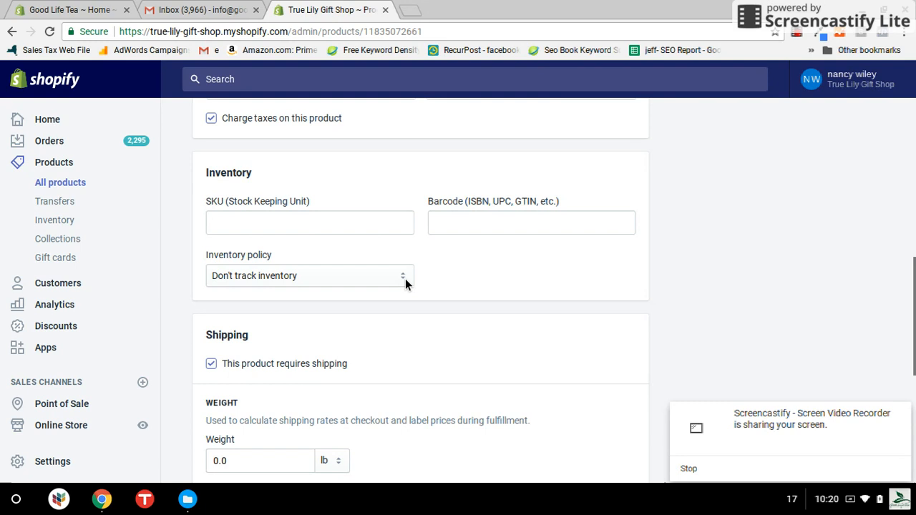
{"action": "left_click", "coordinate": [310, 275]}
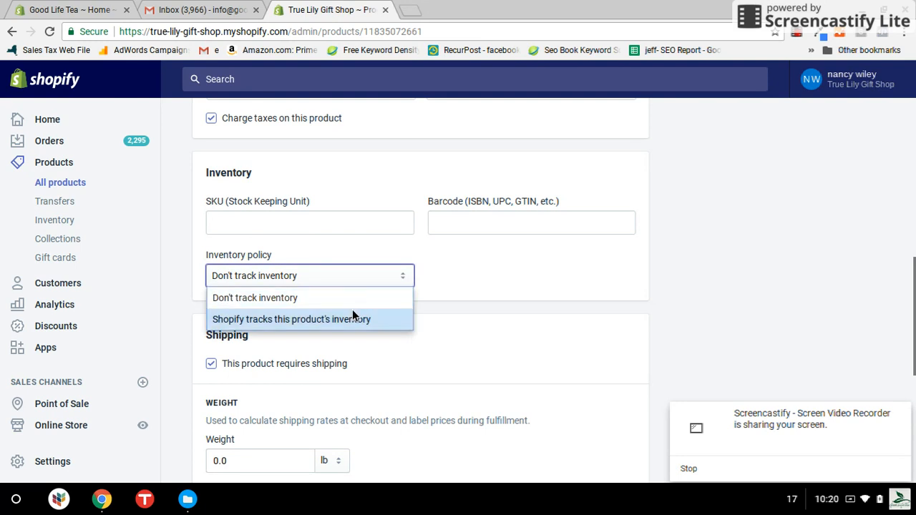
{"action": "left_click", "coordinate": [290, 319]}
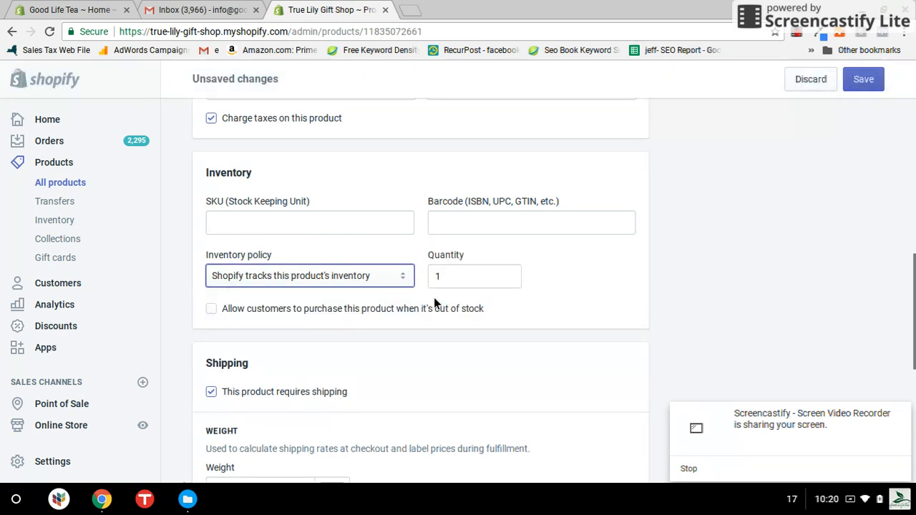
{"action": "left_click", "coordinate": [475, 277]}
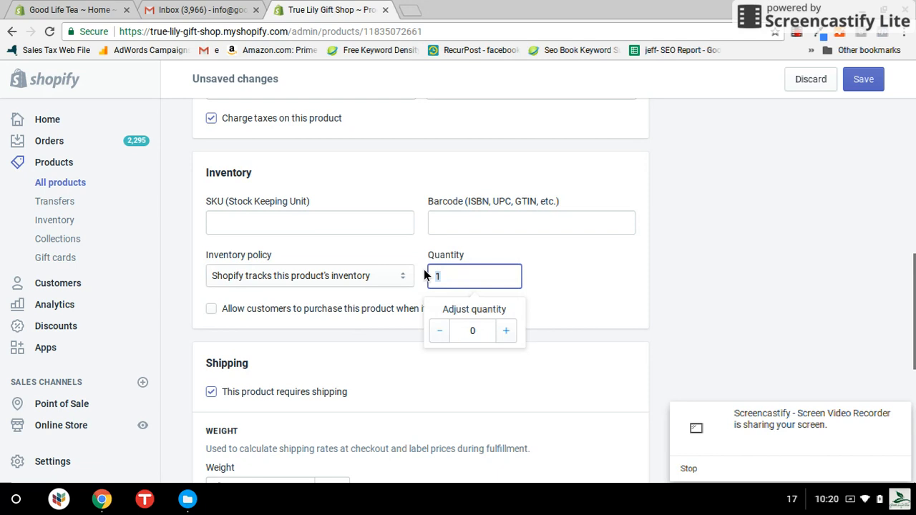
{"action": "left_click", "coordinate": [439, 331]}
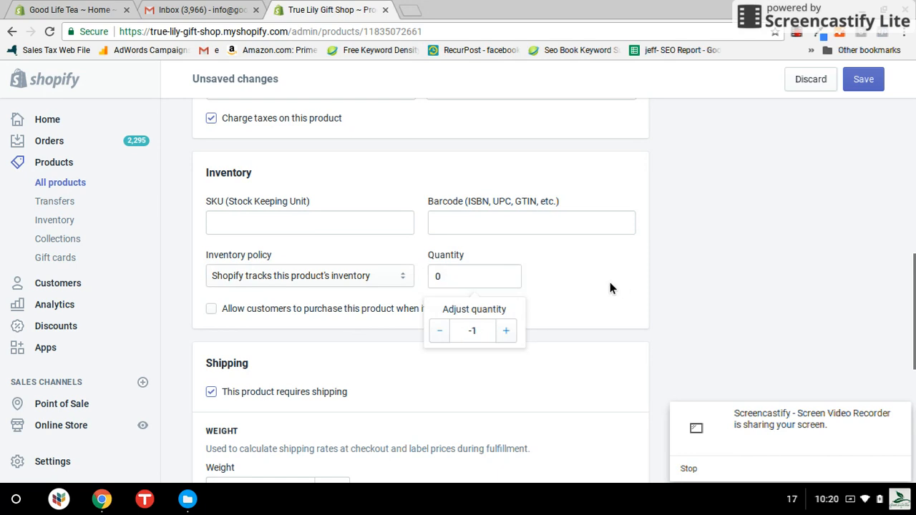
{"action": "left_click", "coordinate": [611, 287]}
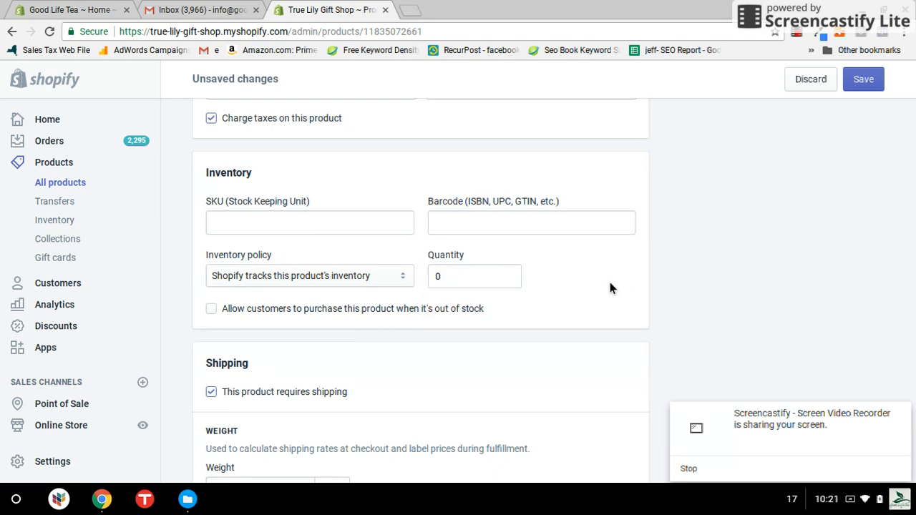
{"action": "mouse_move", "coordinate": [201, 329]}
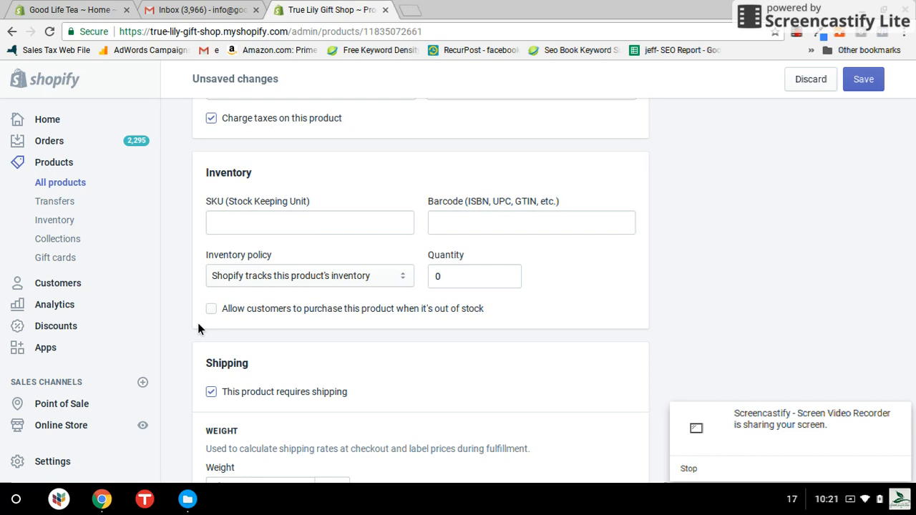
{"action": "mouse_move", "coordinate": [203, 337]}
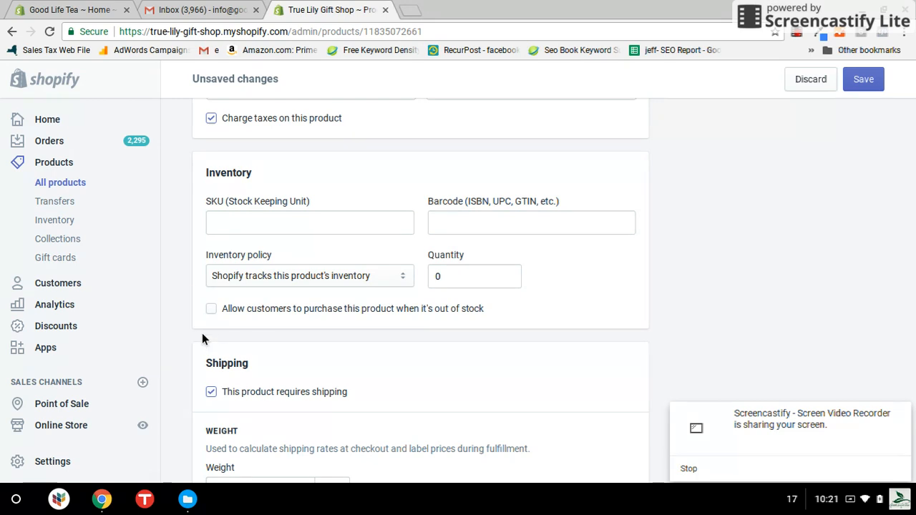
{"action": "mouse_move", "coordinate": [183, 299]}
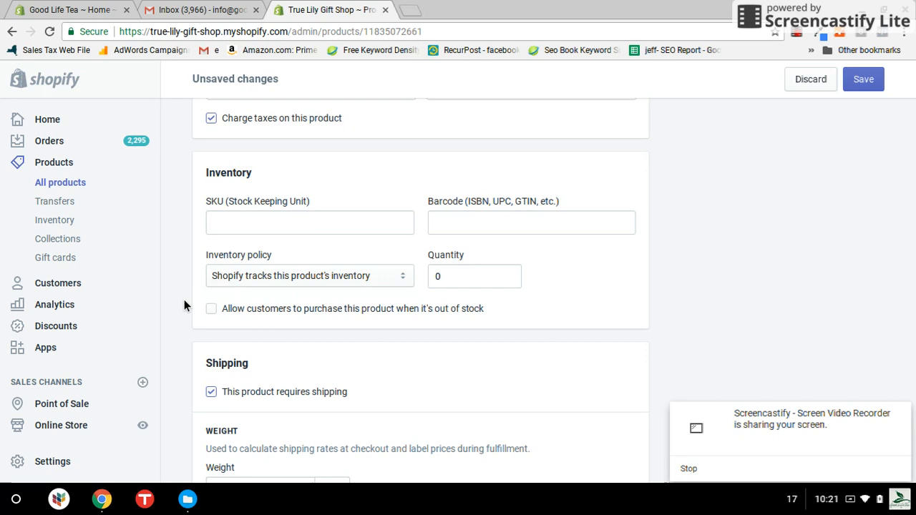
{"action": "mouse_move", "coordinate": [232, 318]}
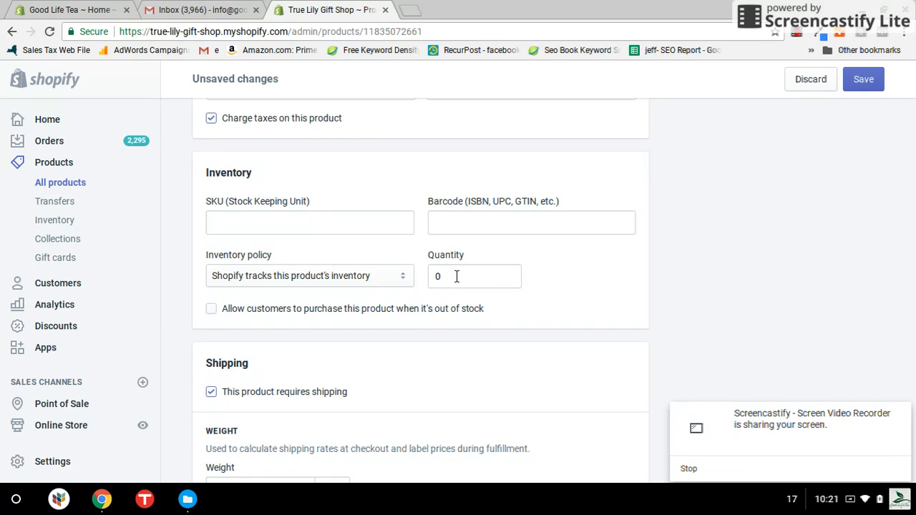
{"action": "mouse_move", "coordinate": [374, 312]}
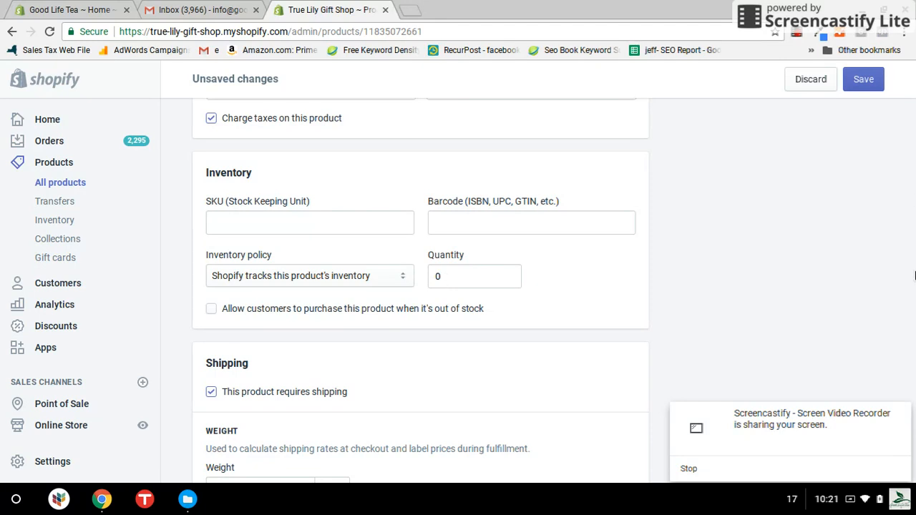
Step: Retitle the product 'Kodascope Projector Lamp by Bruce Day'
{"action": "scroll", "scroll_direction": "up", "scroll_amount": 3}
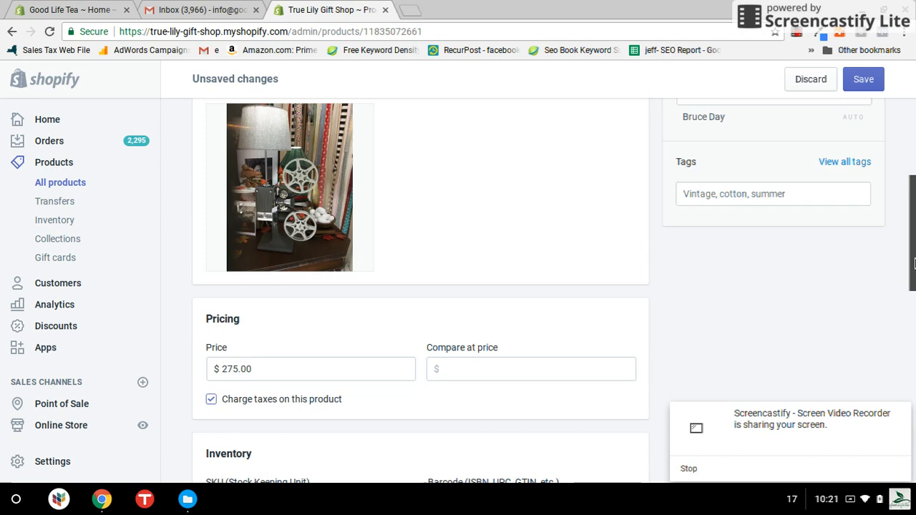
{"action": "scroll", "scroll_direction": "up", "scroll_amount": 3}
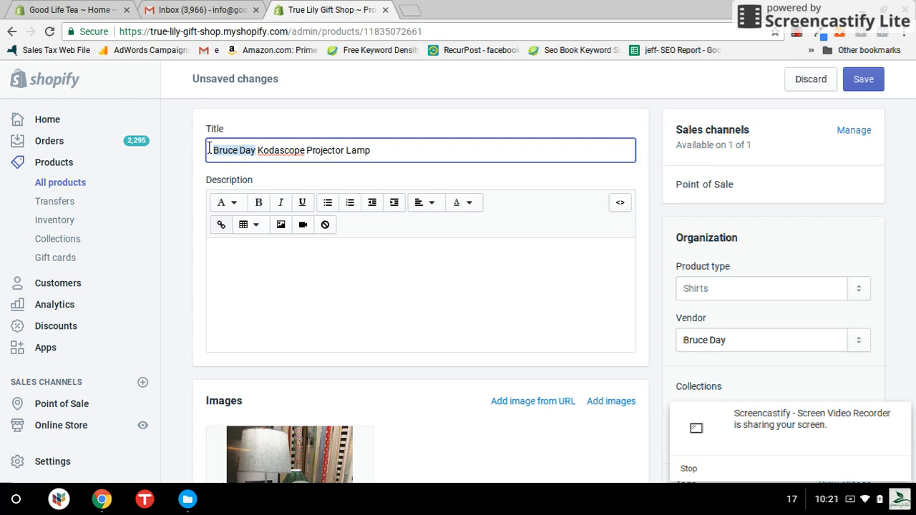
{"action": "key", "text": "Backspace"}
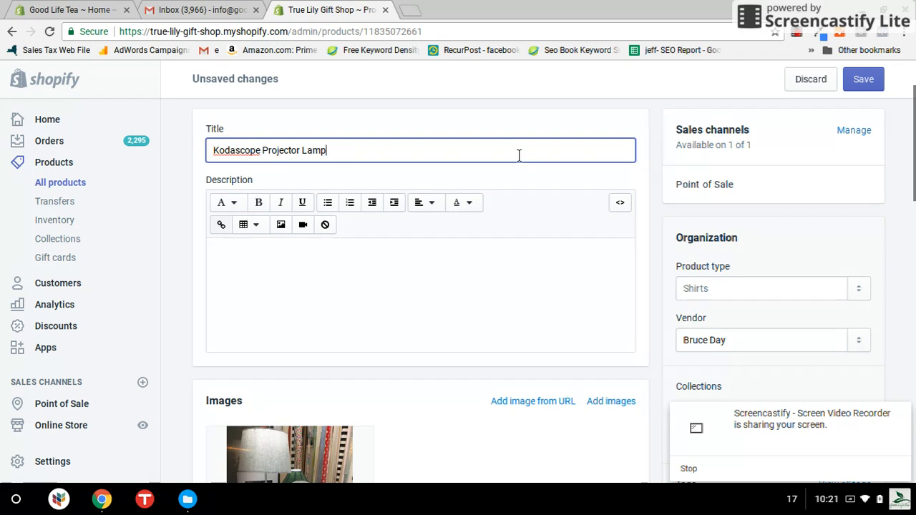
{"action": "type", "text": "by"}
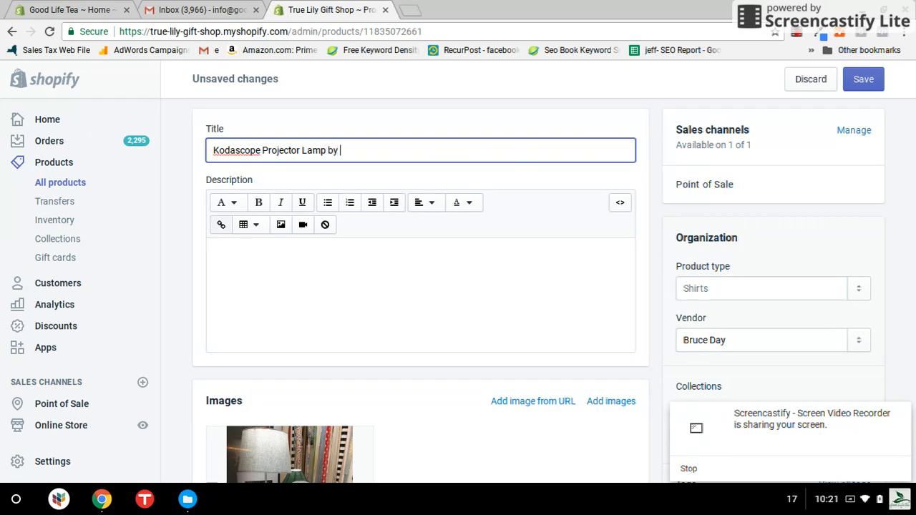
{"action": "type", "text": "Bruce Da"}
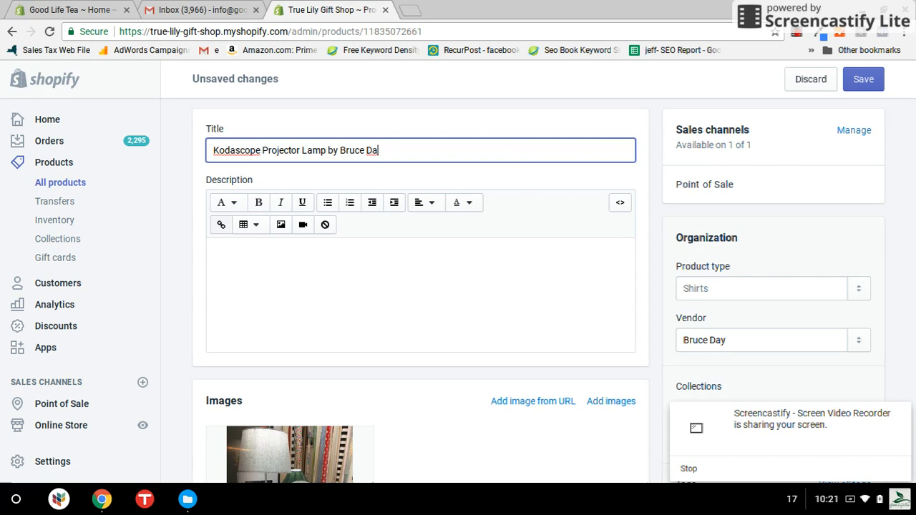
{"action": "type", "text": "y"}
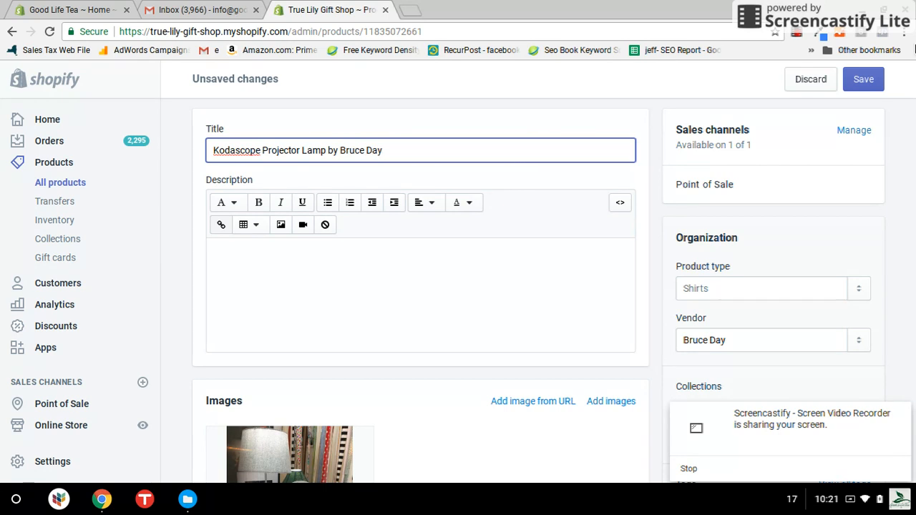
Step: Save the renamed product and head to the Collections list
{"action": "left_click", "coordinate": [862, 79]}
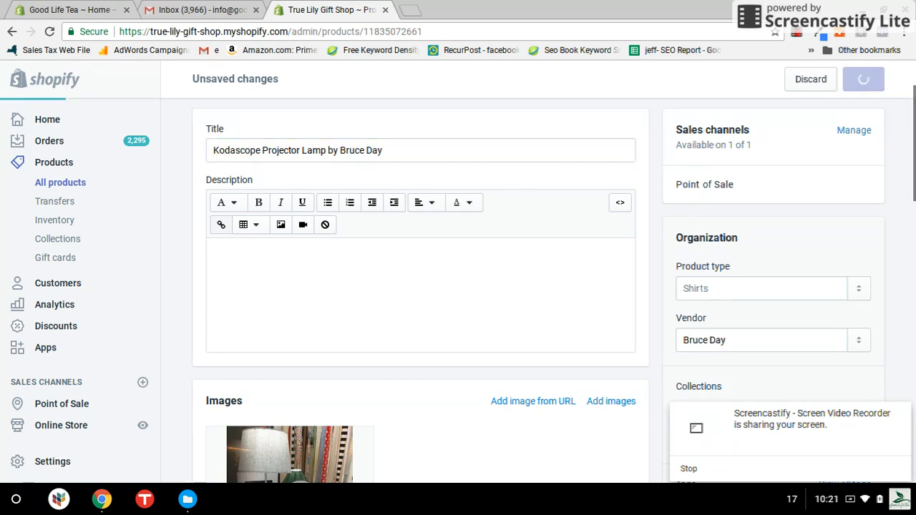
{"action": "left_click", "coordinate": [862, 78]}
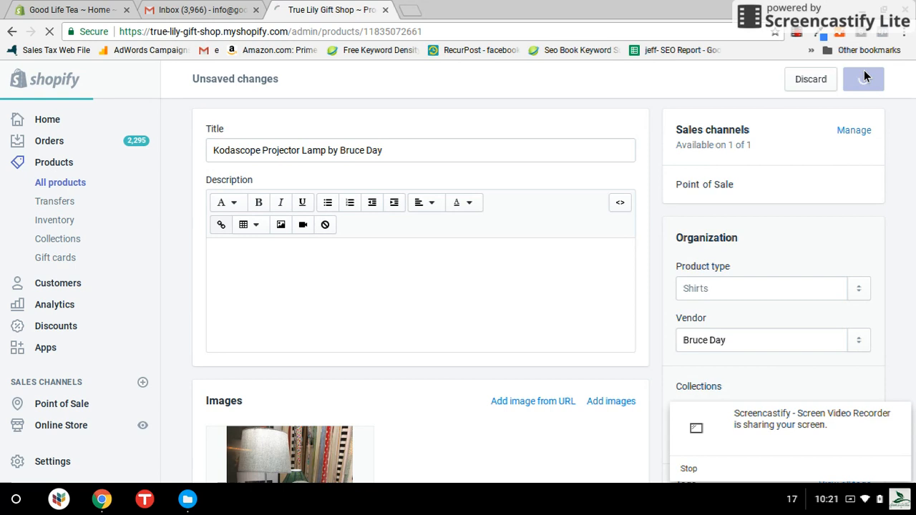
{"action": "left_click", "coordinate": [863, 78]}
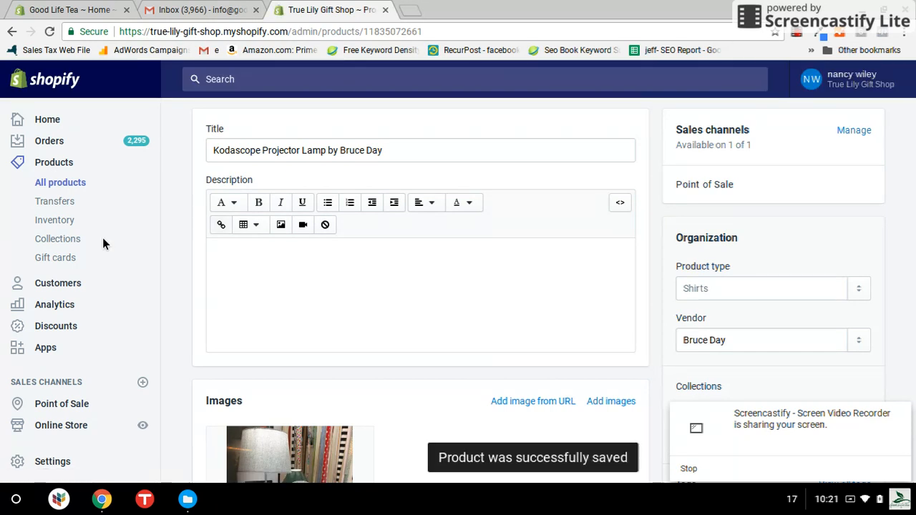
{"action": "left_click", "coordinate": [57, 238]}
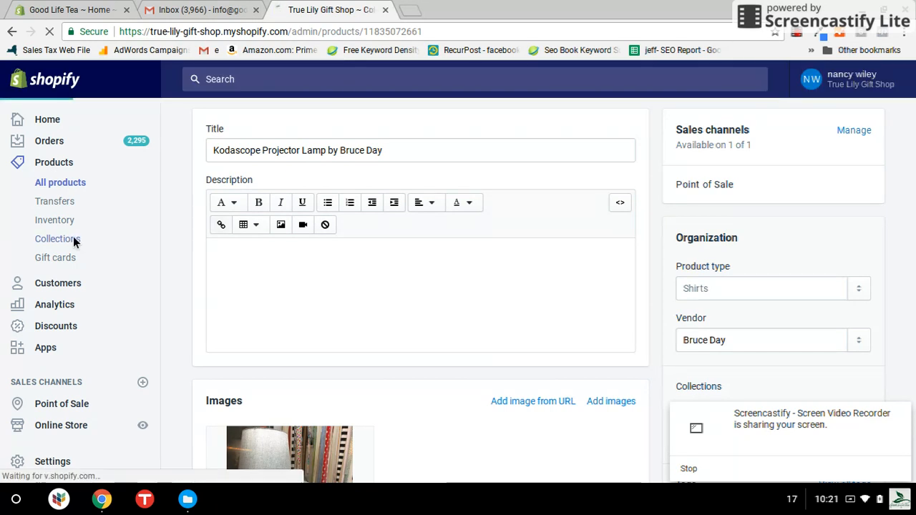
Step: View the Bruce Day collection's products, which include Kodascope Projector Lamp by Bruce Day, then go to Inventory
{"action": "left_click", "coordinate": [57, 238]}
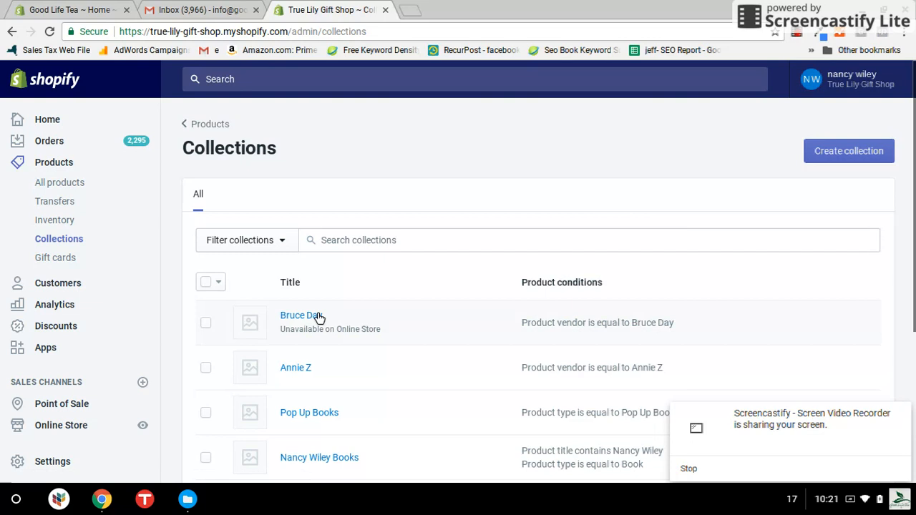
{"action": "left_click", "coordinate": [301, 315]}
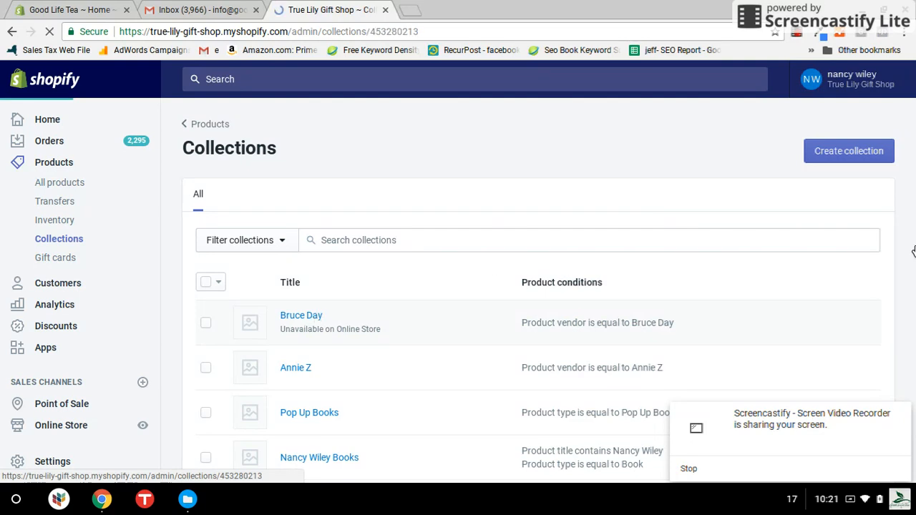
{"action": "left_click", "coordinate": [301, 315]}
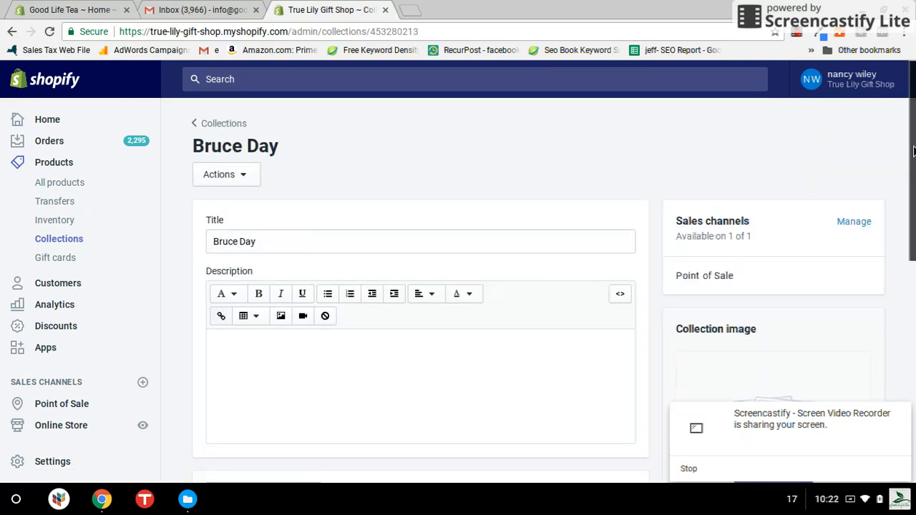
{"action": "scroll", "scroll_direction": "down", "scroll_amount": 3}
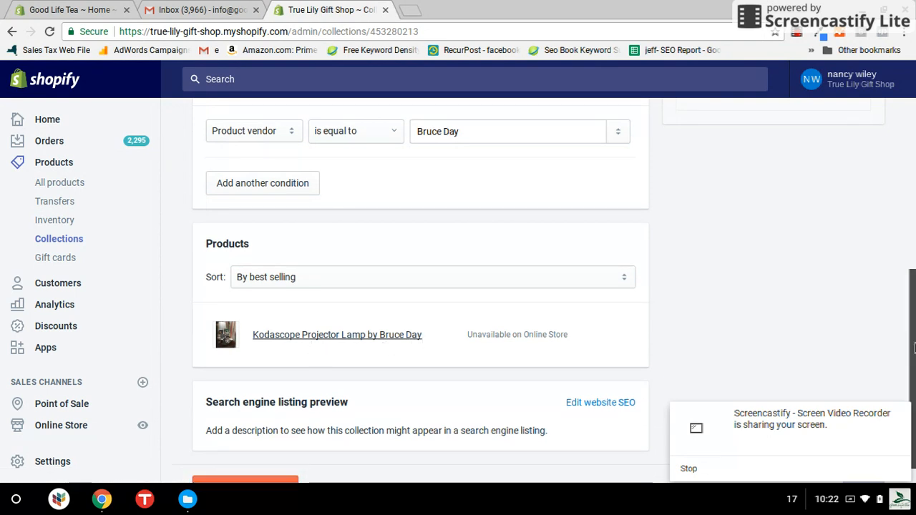
{"action": "scroll", "scroll_direction": "up", "scroll_amount": 3}
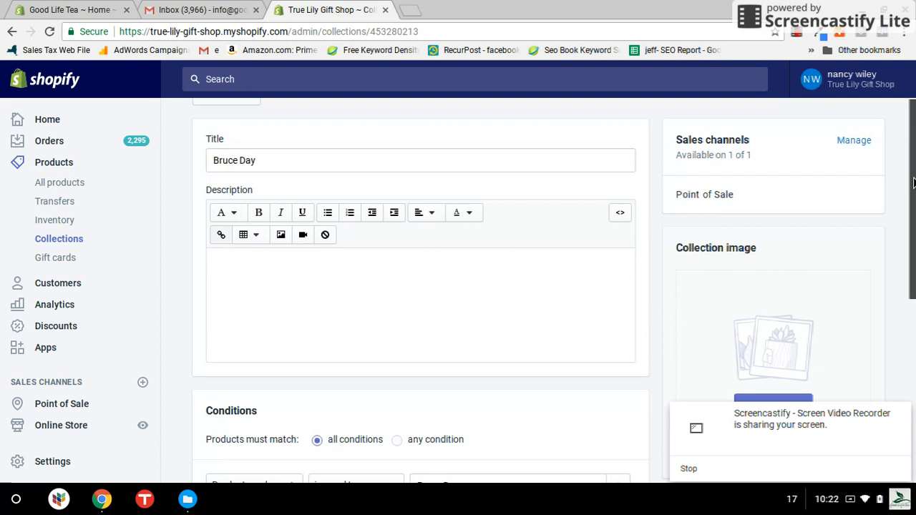
{"action": "scroll", "scroll_direction": "up", "scroll_amount": 3}
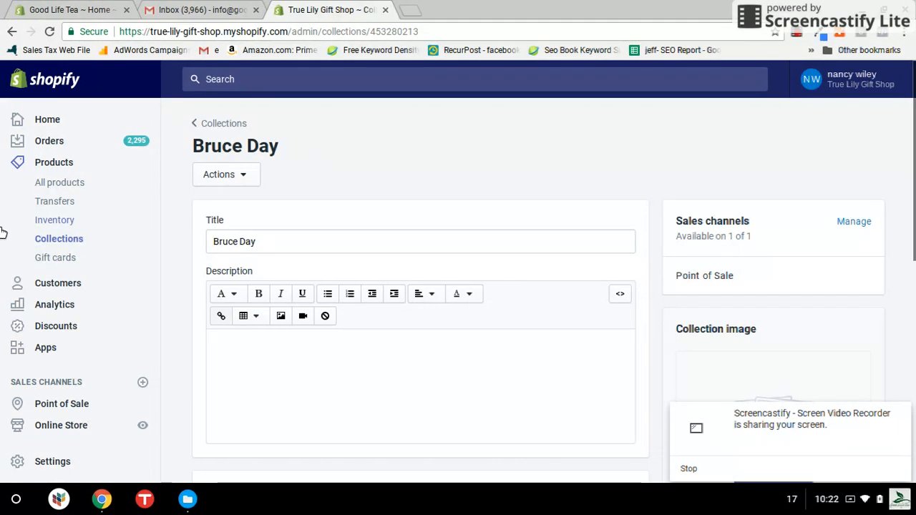
{"action": "mouse_move", "coordinate": [54, 220]}
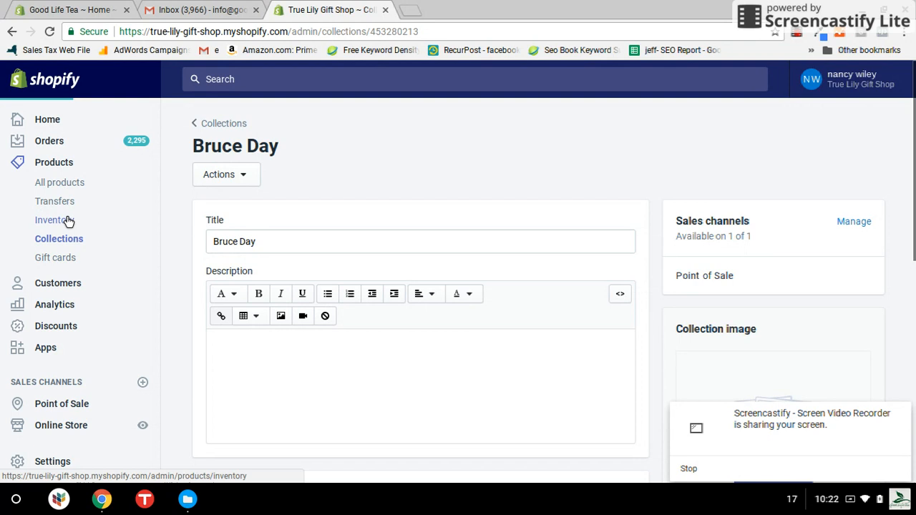
{"action": "left_click", "coordinate": [52, 220]}
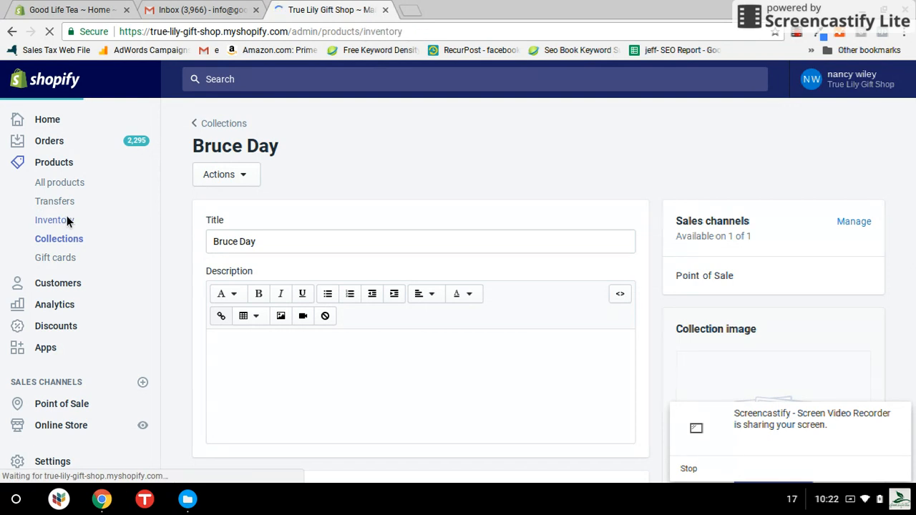
{"action": "left_click", "coordinate": [54, 221]}
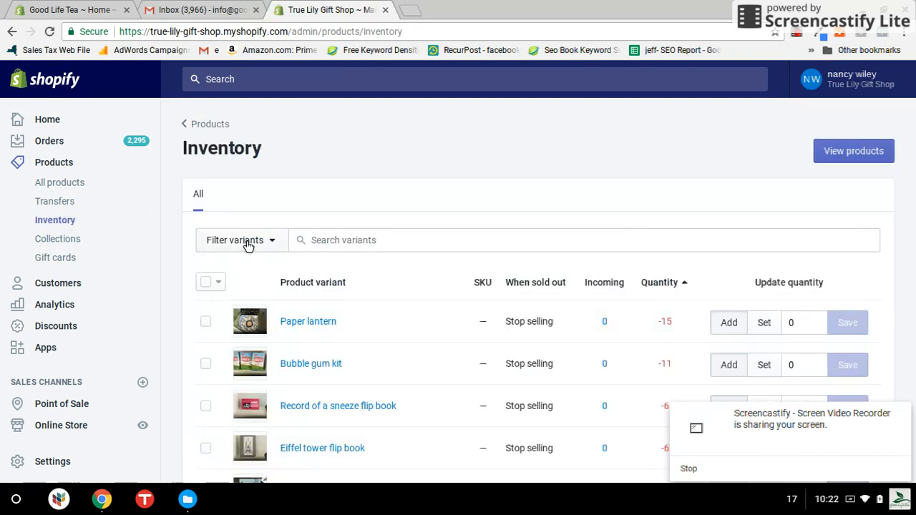
{"action": "left_click", "coordinate": [240, 240]}
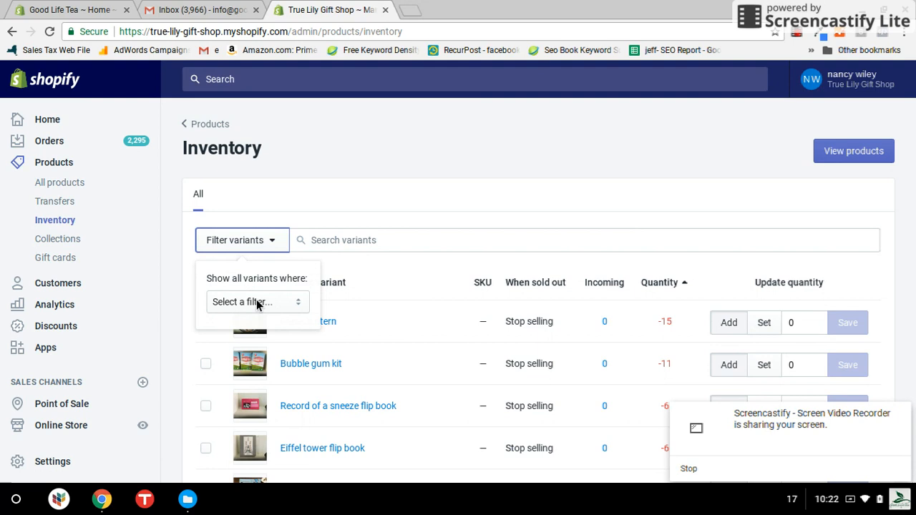
{"action": "left_click", "coordinate": [258, 301]}
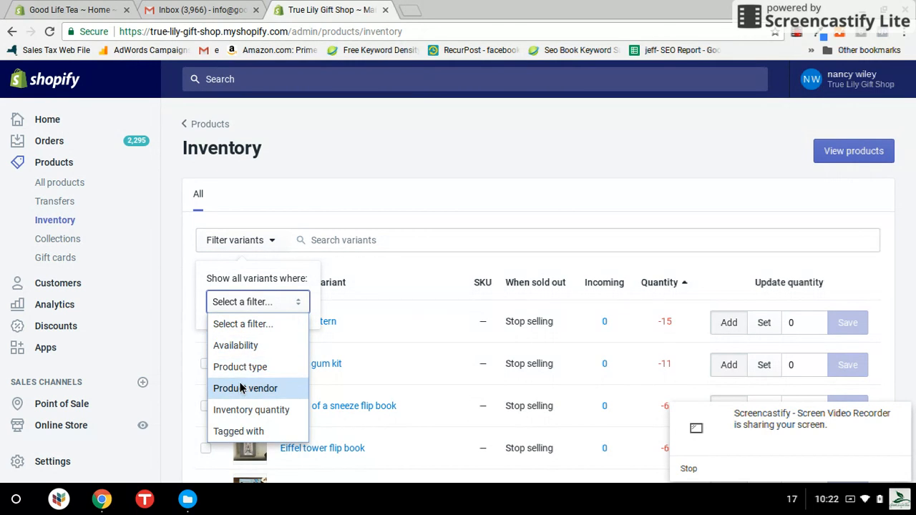
{"action": "left_click", "coordinate": [246, 388]}
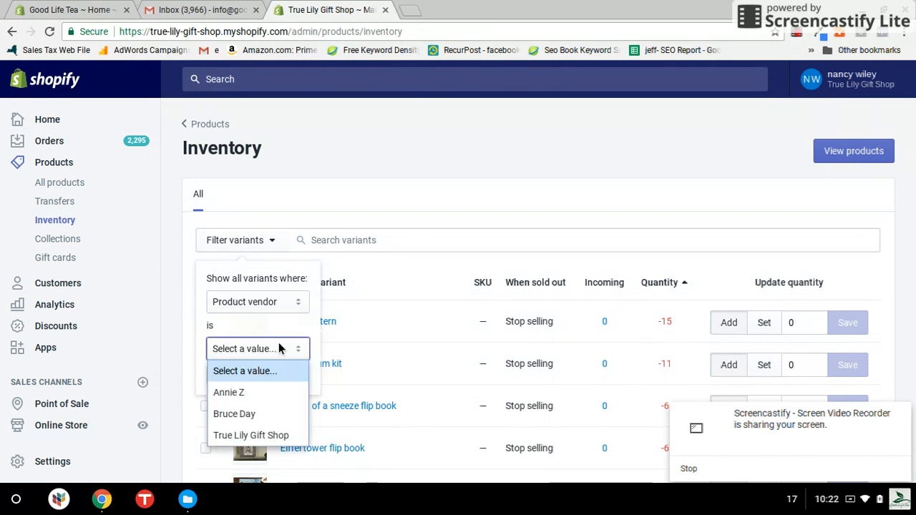
{"action": "left_click", "coordinate": [234, 413]}
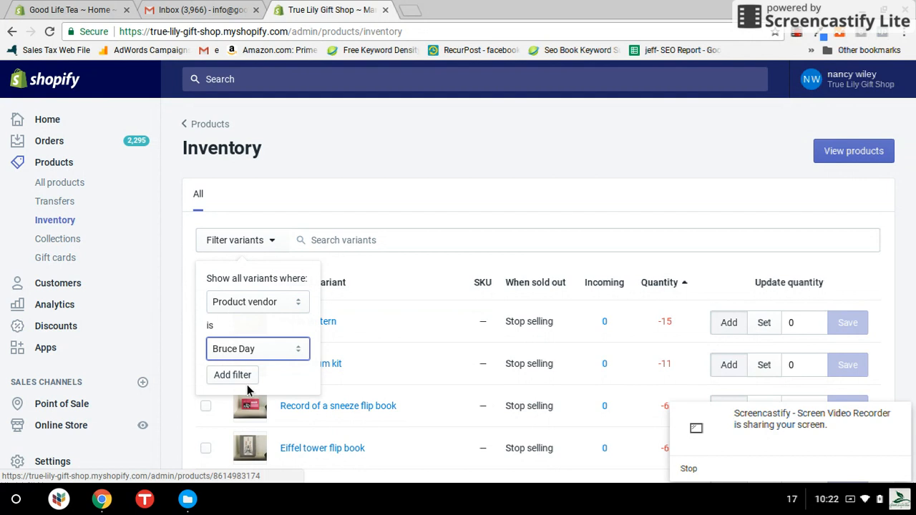
{"action": "left_click", "coordinate": [232, 375]}
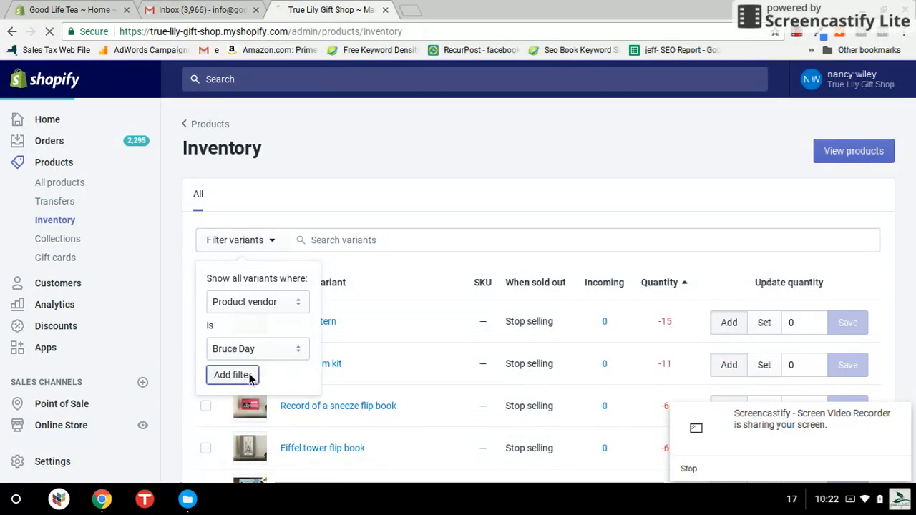
{"action": "left_click", "coordinate": [232, 375]}
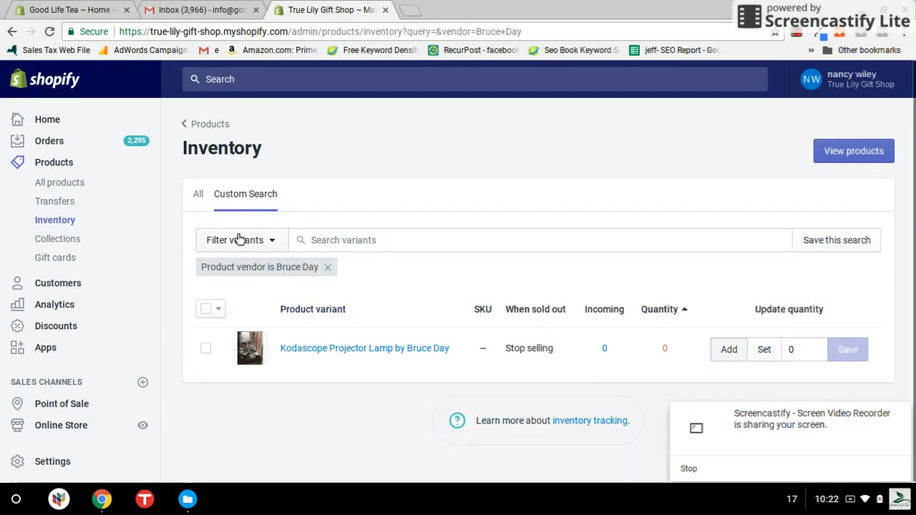
{"action": "left_click", "coordinate": [241, 240]}
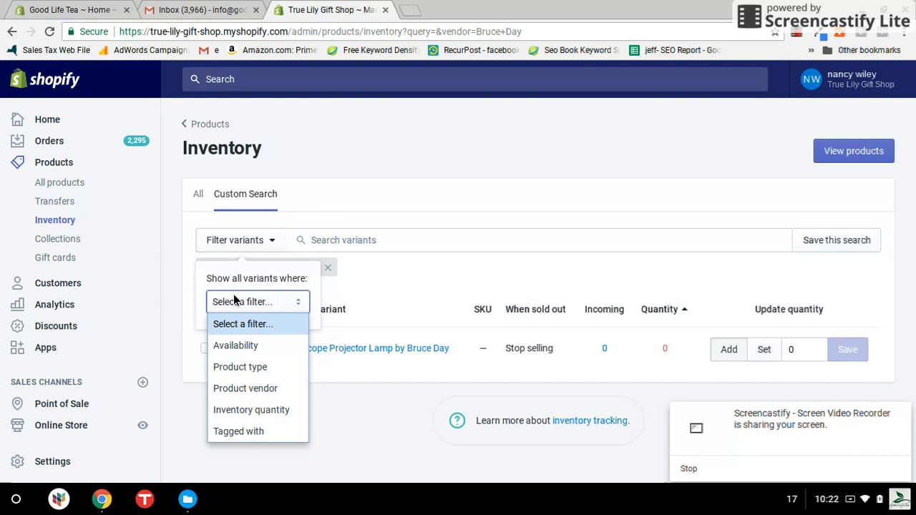
{"action": "mouse_move", "coordinate": [237, 431]}
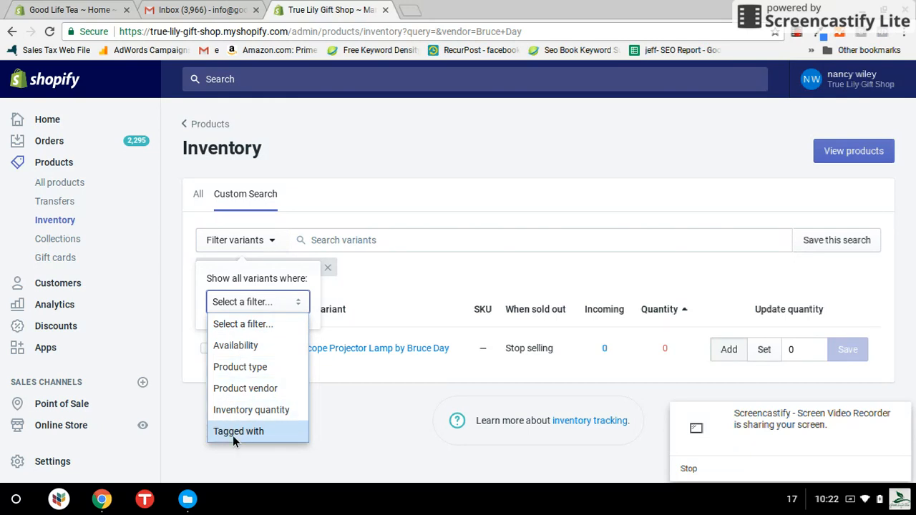
{"action": "mouse_move", "coordinate": [289, 271]}
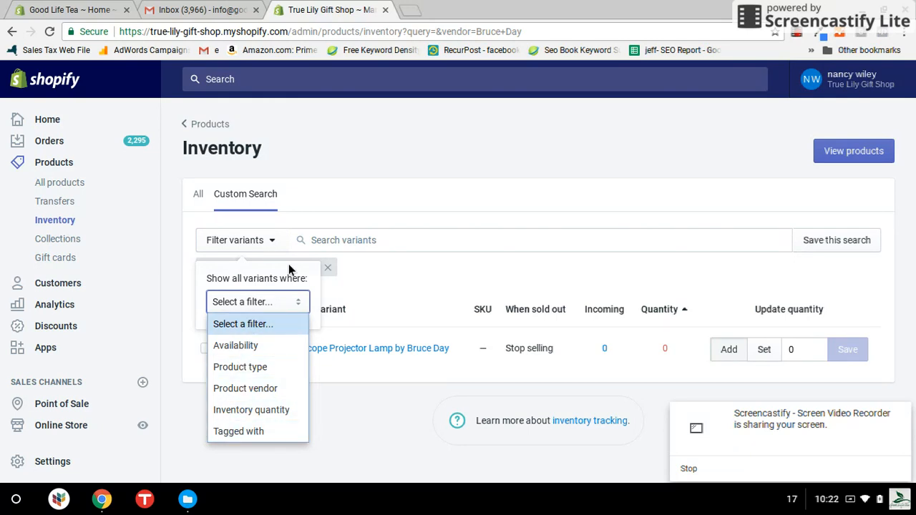
{"action": "mouse_move", "coordinate": [252, 409]}
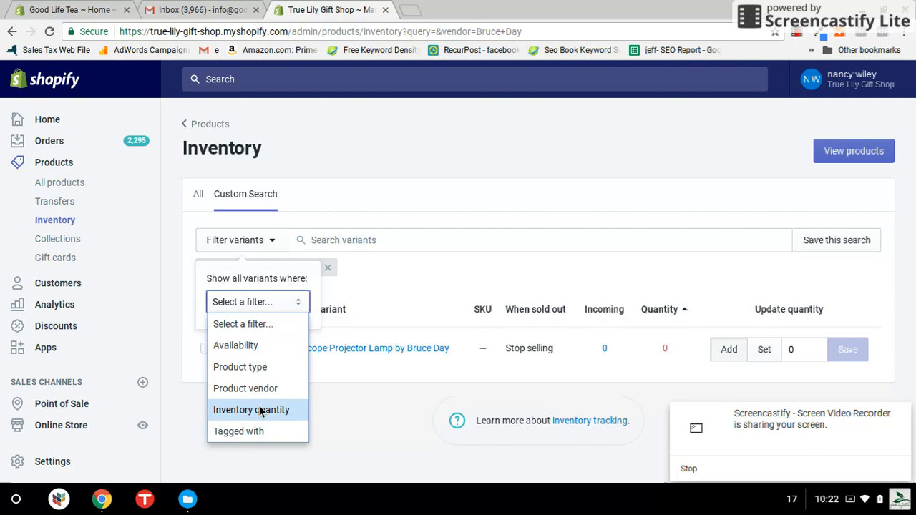
{"action": "left_click", "coordinate": [246, 388]}
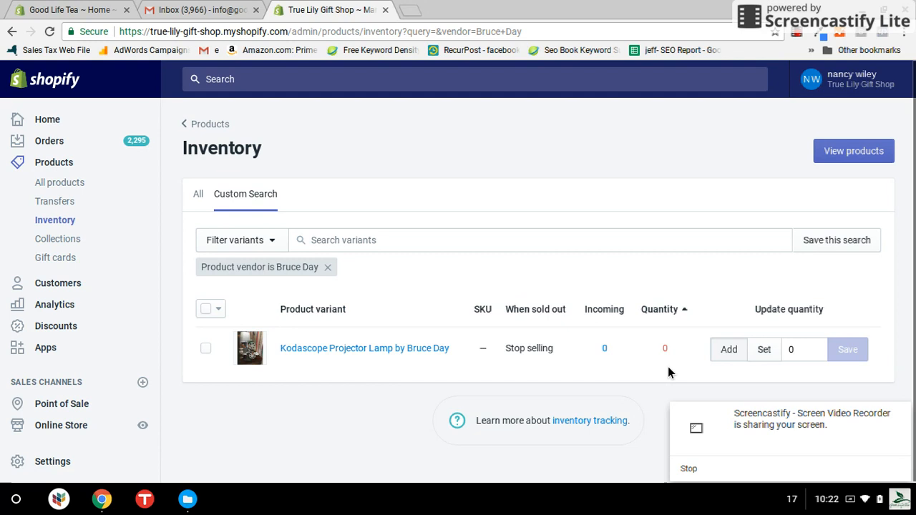
{"action": "mouse_move", "coordinate": [650, 343]}
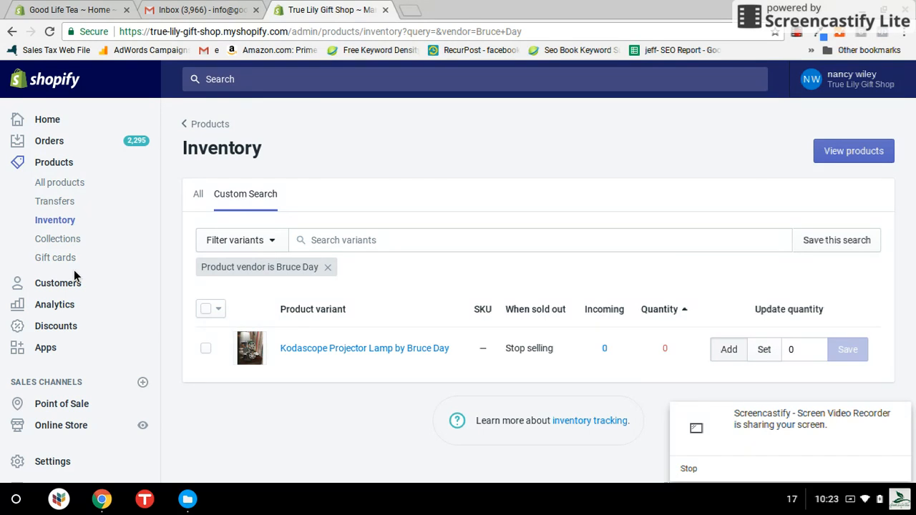
{"action": "mouse_move", "coordinate": [60, 182]}
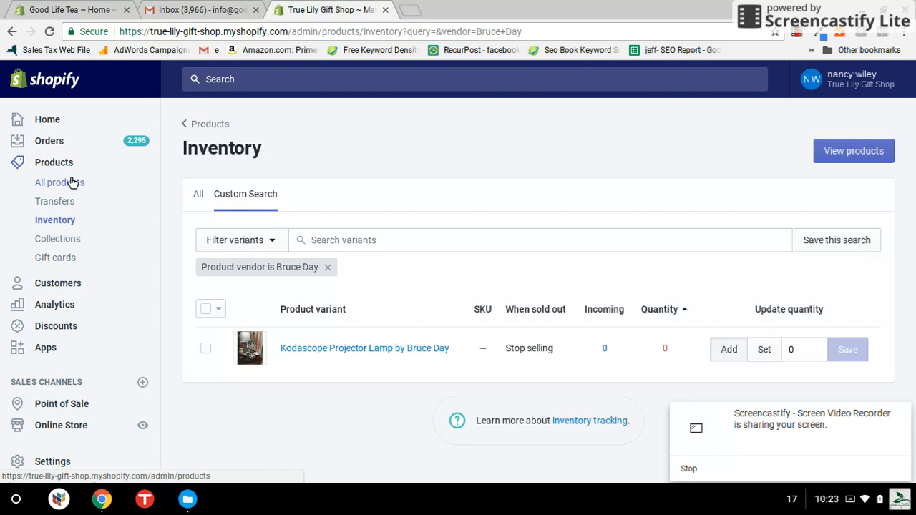
{"action": "mouse_move", "coordinate": [74, 183]}
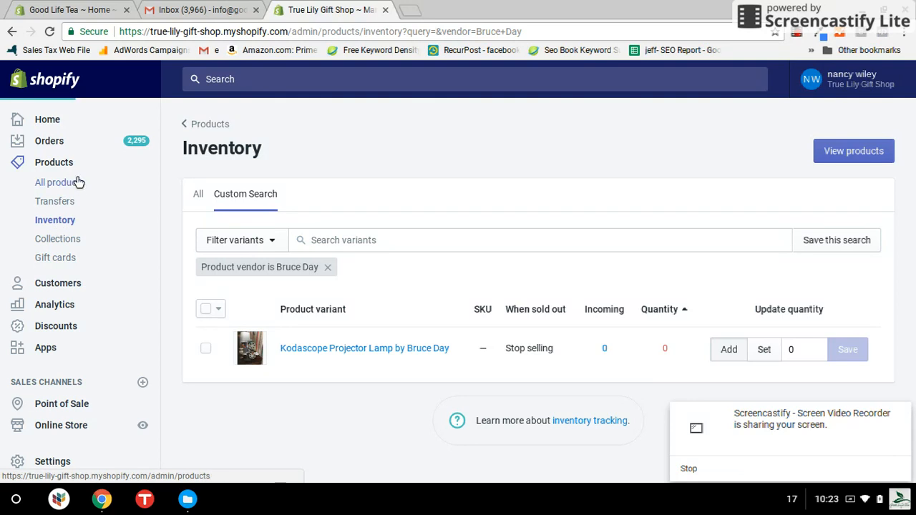
{"action": "left_click", "coordinate": [61, 183]}
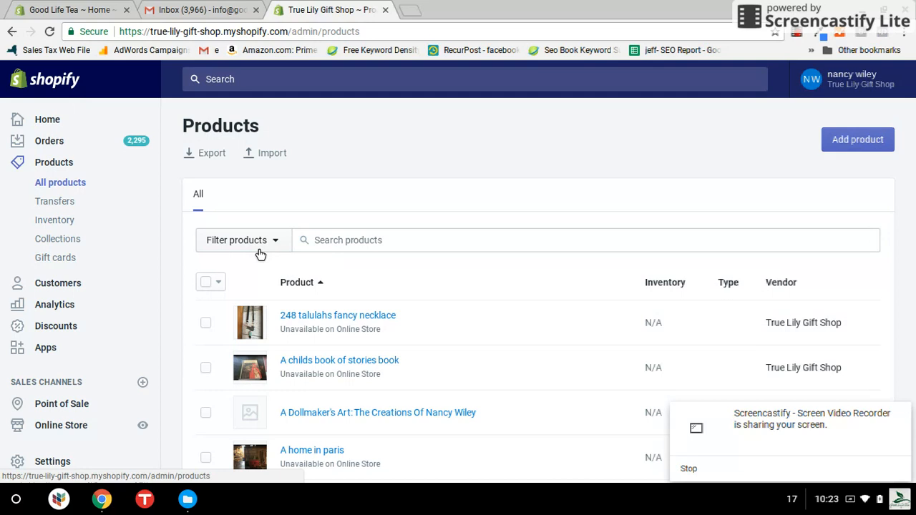
{"action": "left_click", "coordinate": [242, 240]}
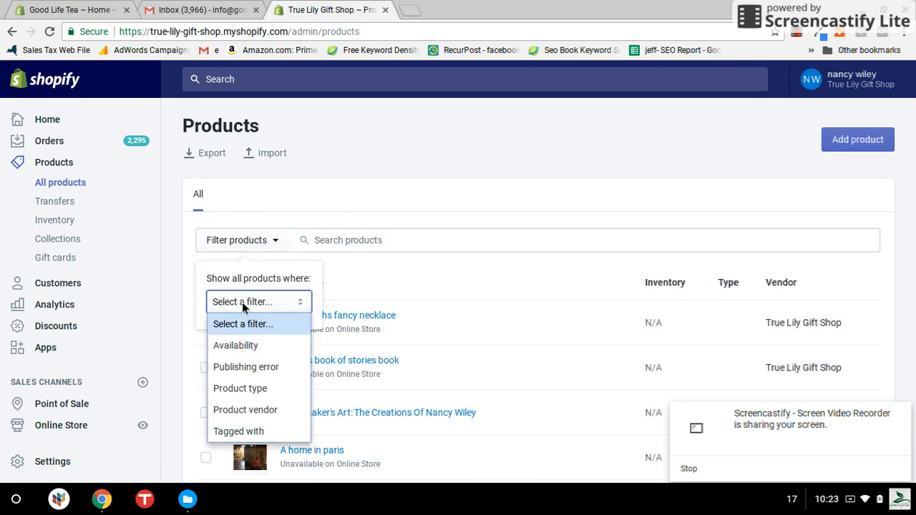
{"action": "mouse_move", "coordinate": [238, 431]}
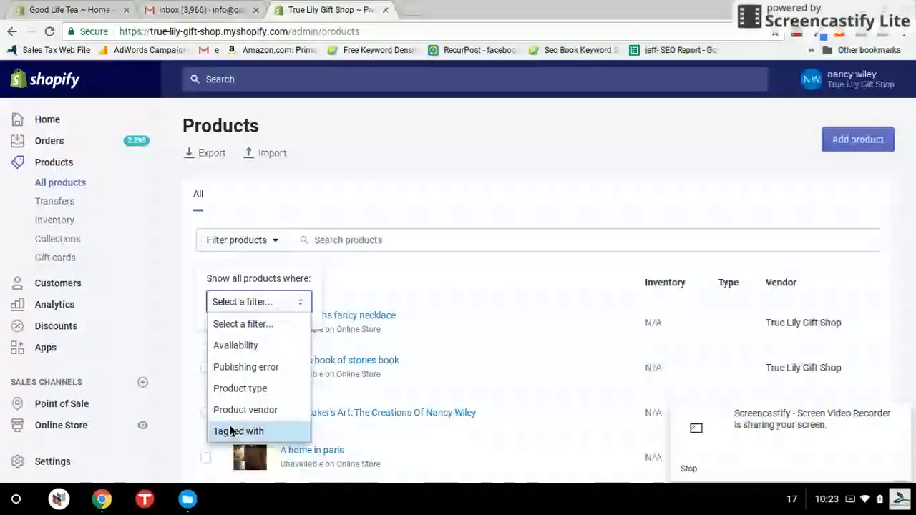
{"action": "mouse_move", "coordinate": [241, 388]}
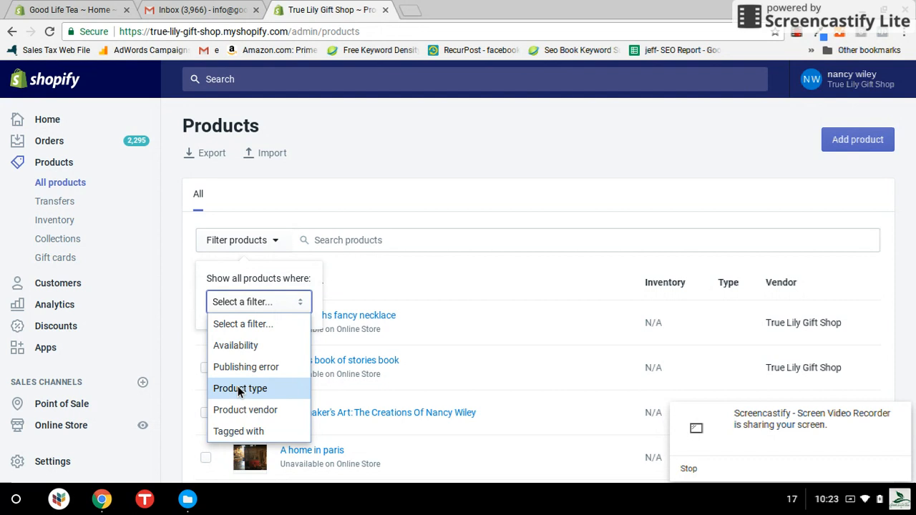
{"action": "mouse_move", "coordinate": [236, 344]}
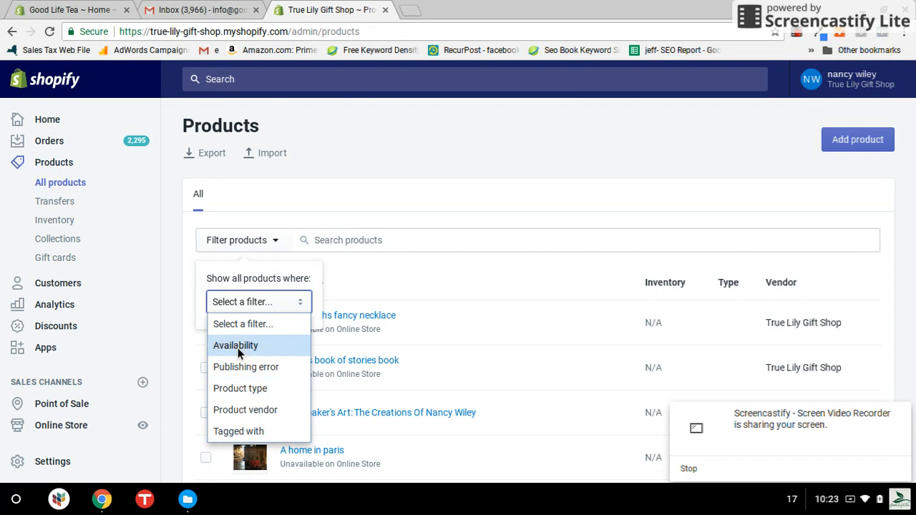
{"action": "mouse_move", "coordinate": [240, 388]}
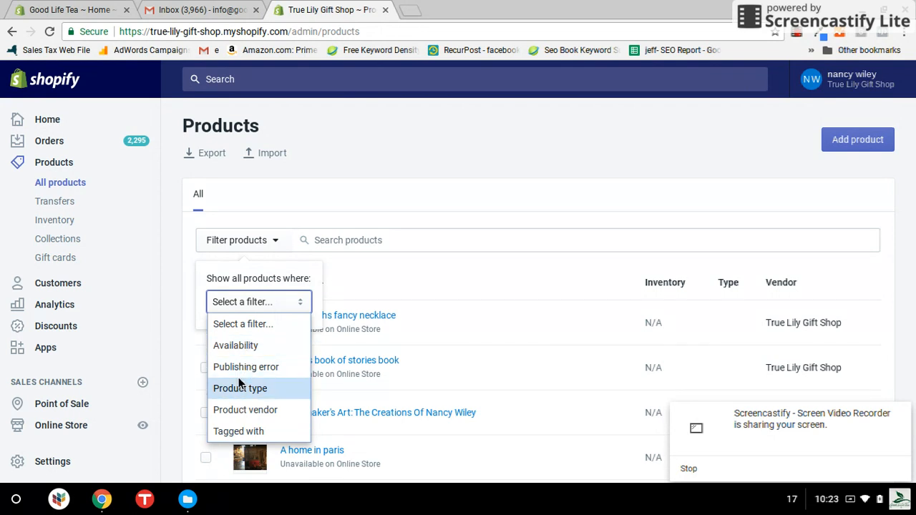
{"action": "left_click", "coordinate": [244, 409]}
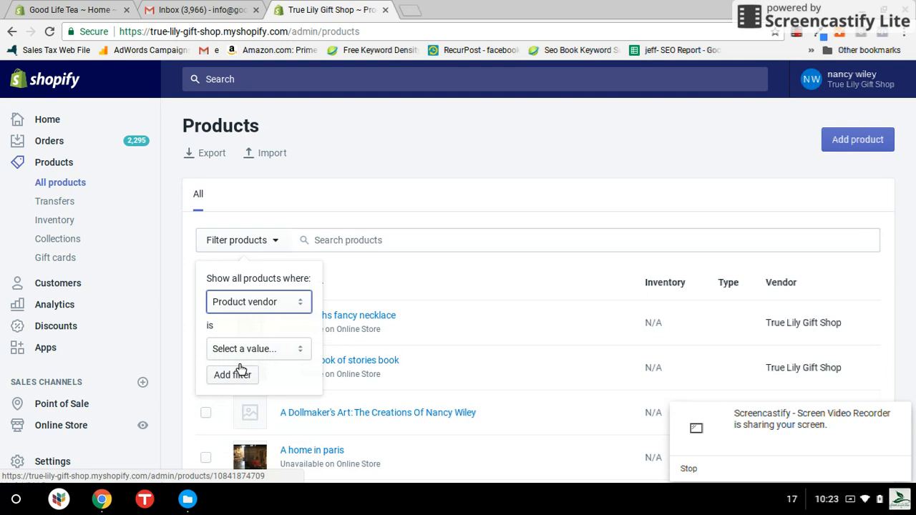
{"action": "left_click", "coordinate": [257, 350]}
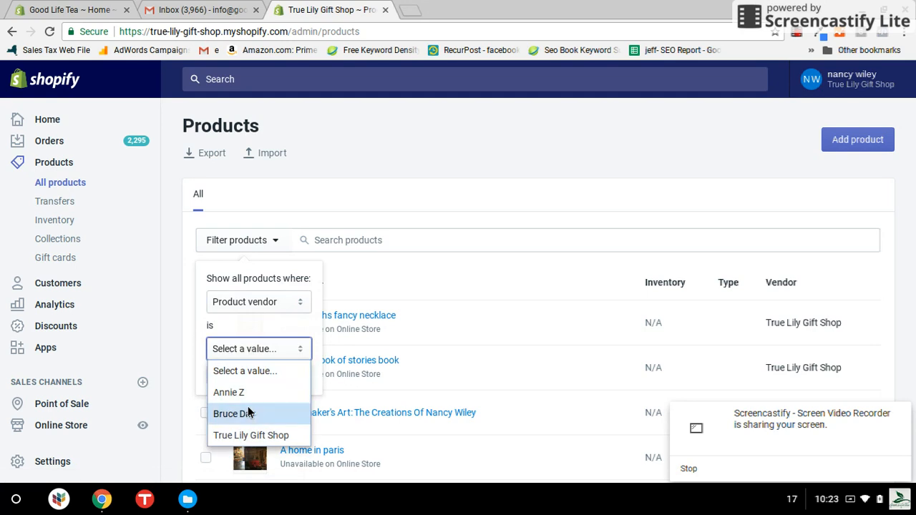
{"action": "left_click", "coordinate": [233, 414]}
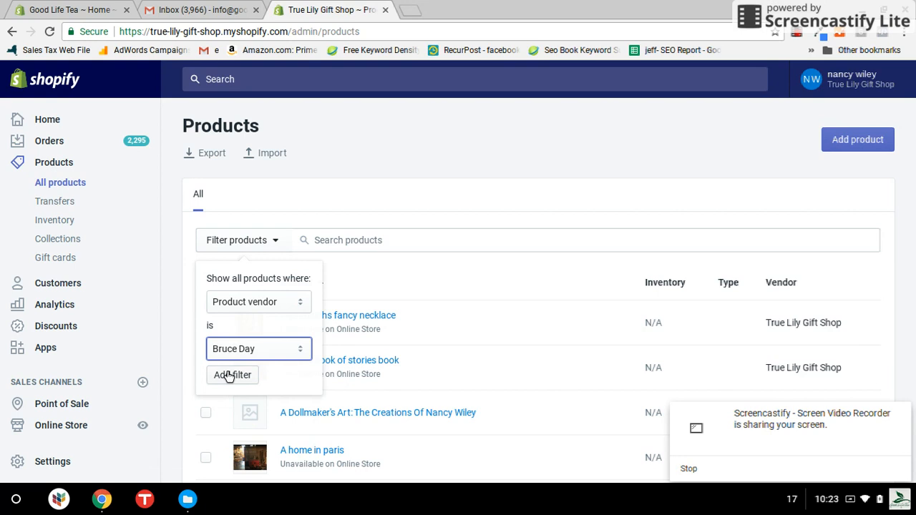
{"action": "left_click", "coordinate": [232, 375]}
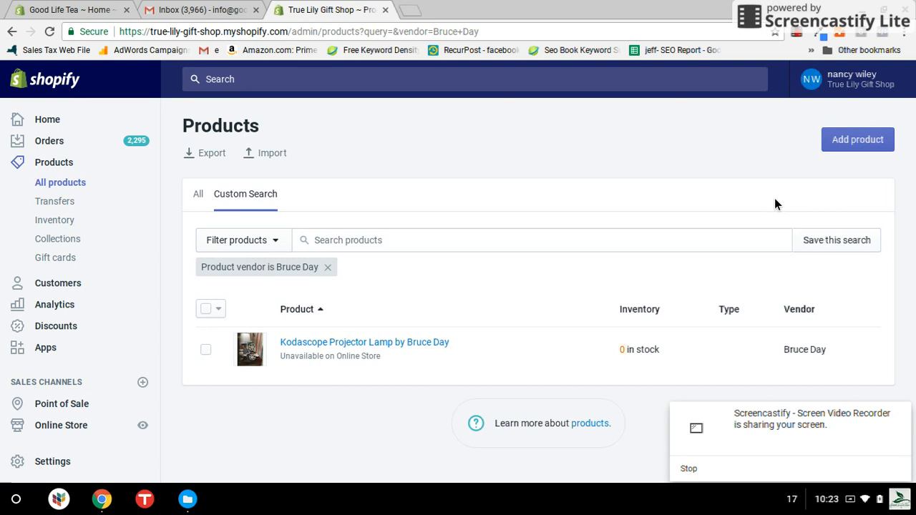
{"action": "mouse_move", "coordinate": [491, 186]}
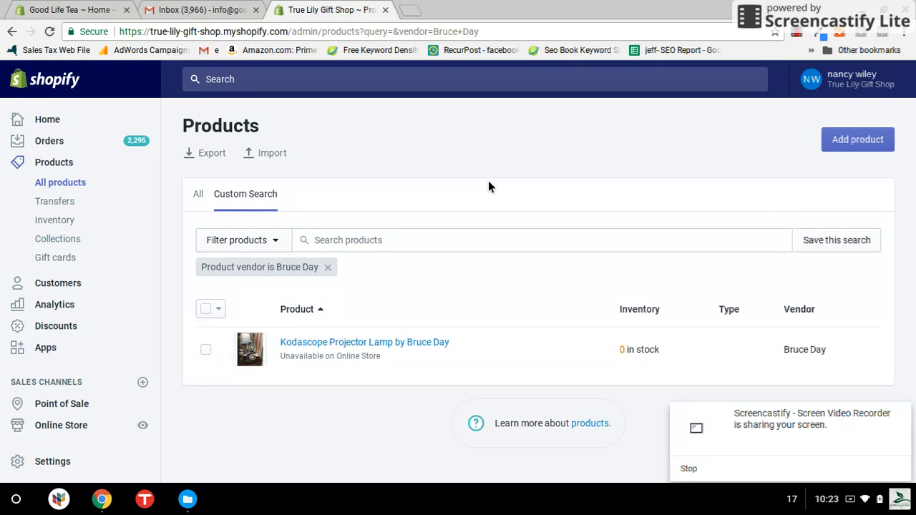
{"action": "mouse_move", "coordinate": [212, 153]}
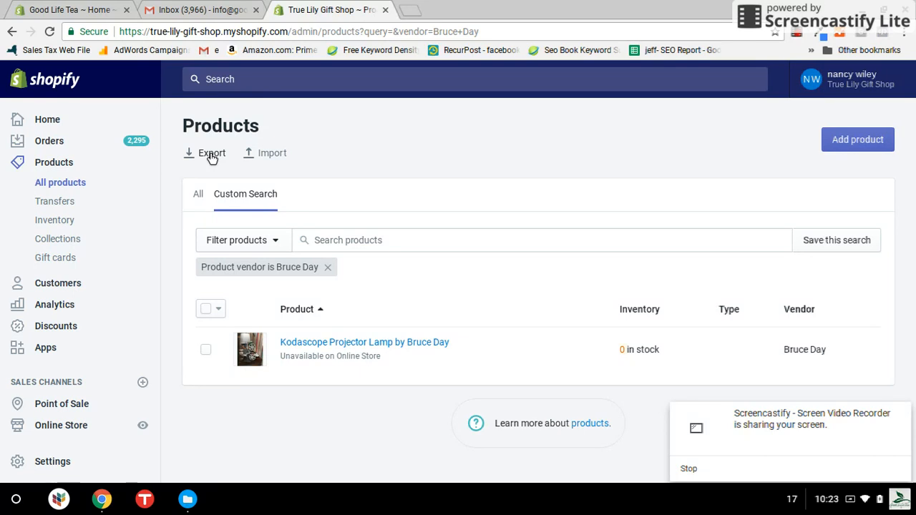
{"action": "mouse_move", "coordinate": [857, 140]}
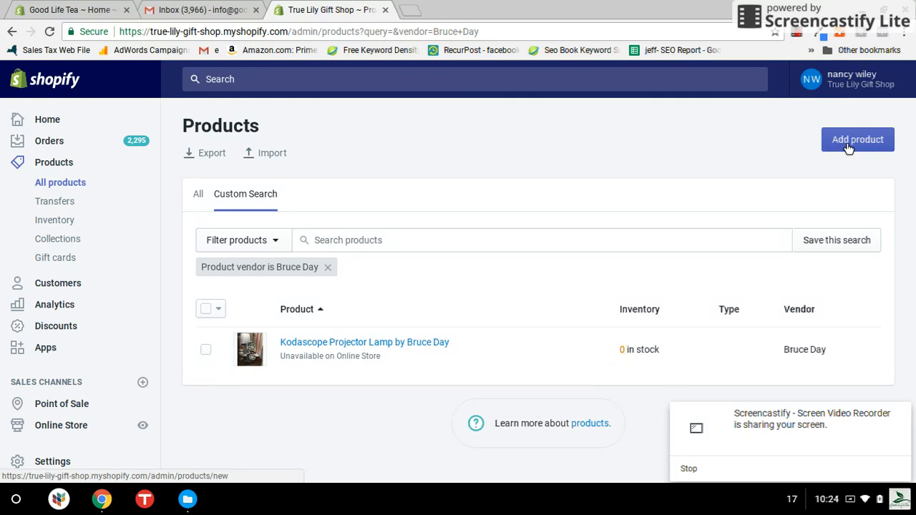
{"action": "mouse_move", "coordinate": [692, 452]}
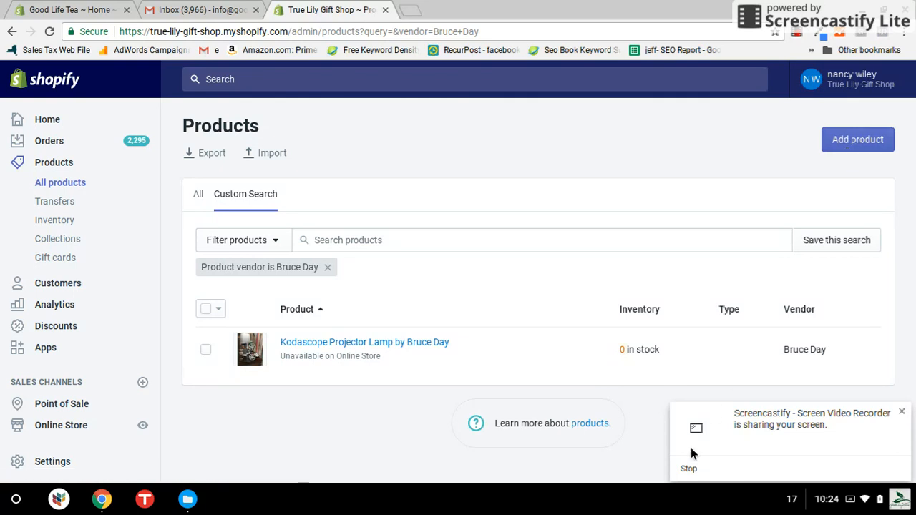